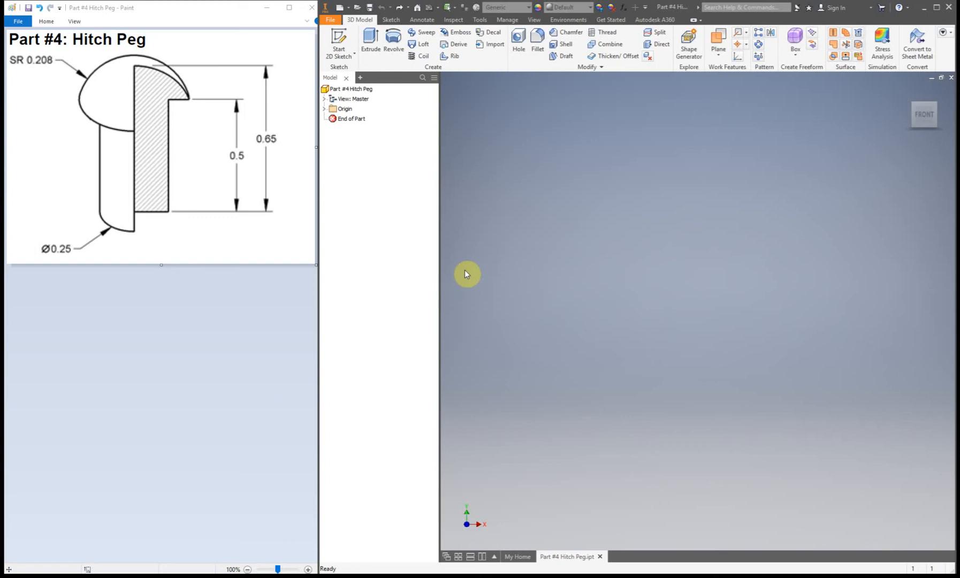
pyautogui.moveTo(349, 41)
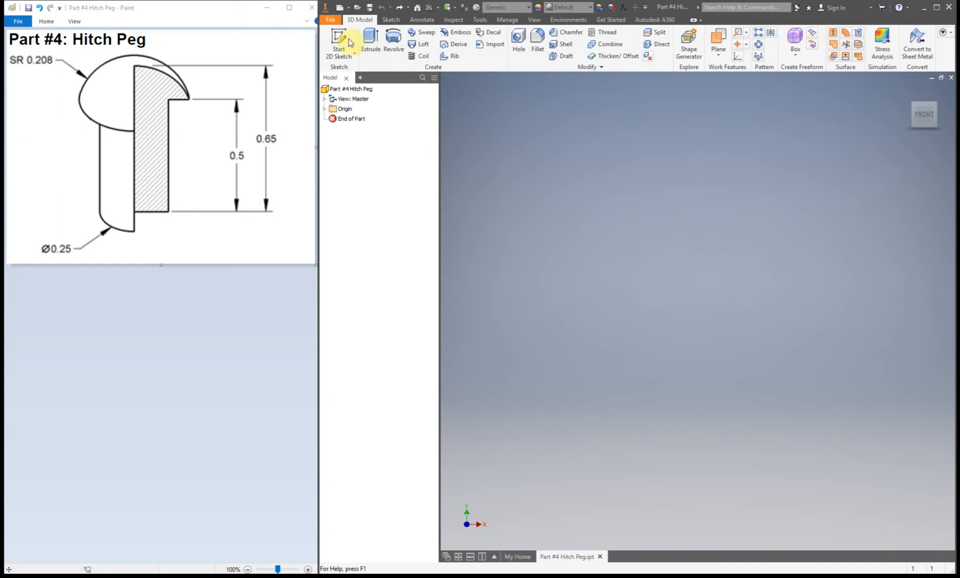
# Start a new 2D sketch on the Hitch Peg's XY plane.
pyautogui.click(339, 44)
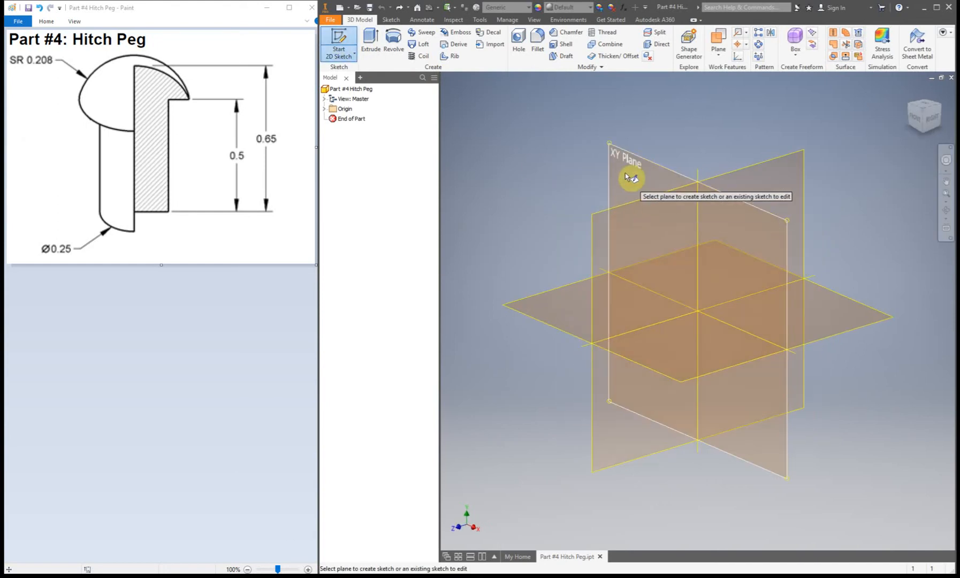
pyautogui.click(625, 162)
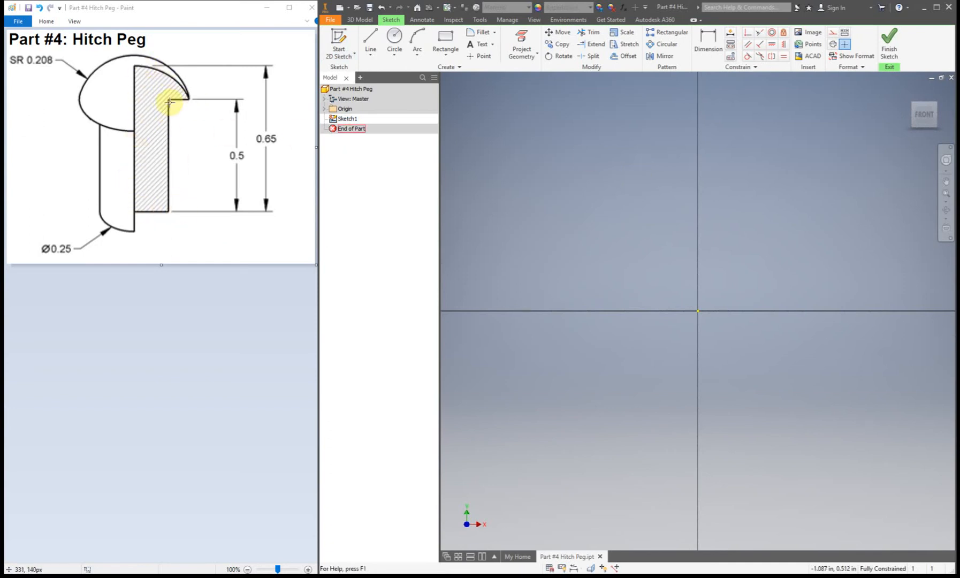
pyautogui.moveTo(231, 146)
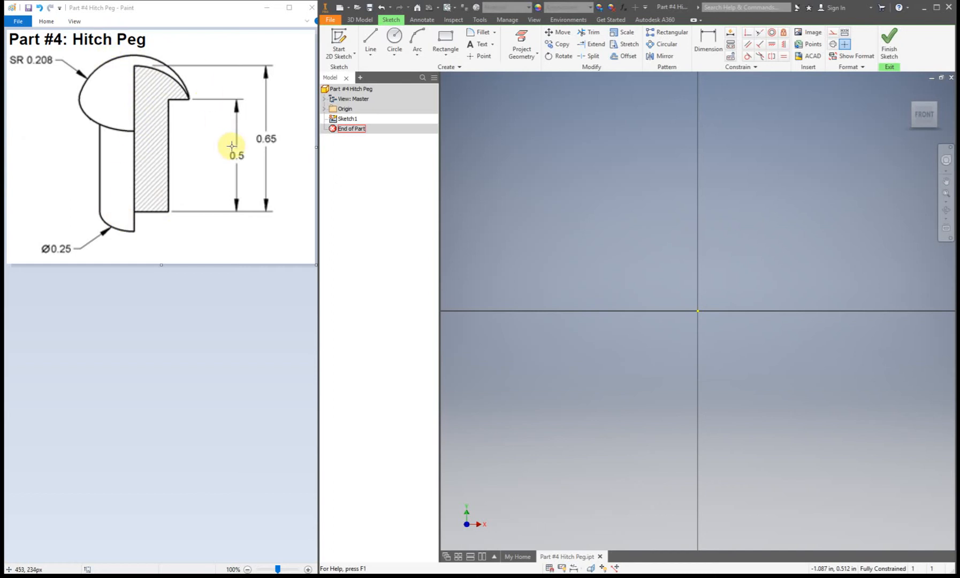
# Begin the peg profile with the Line tool, starting on the vertical axis.
pyautogui.click(370, 38)
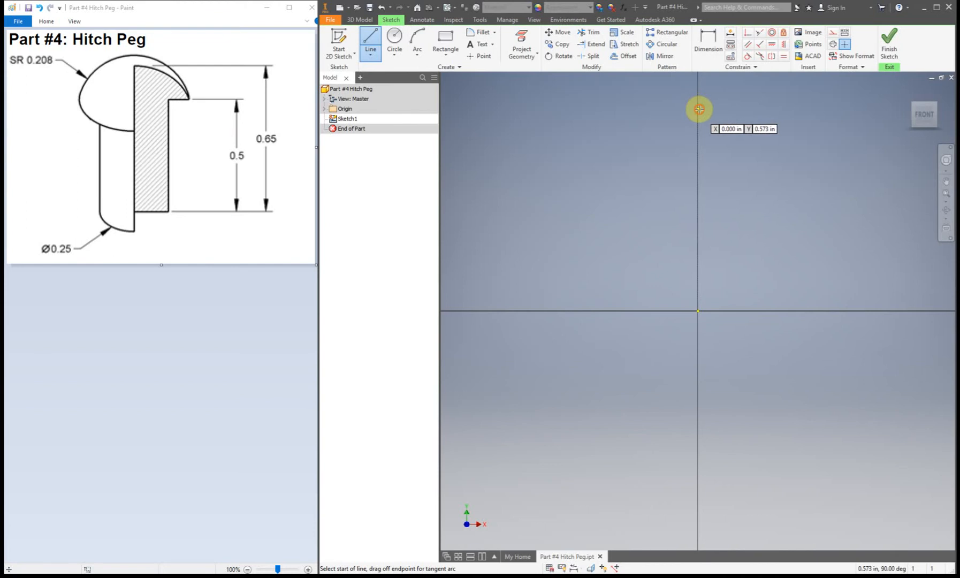
pyautogui.click(698, 110)
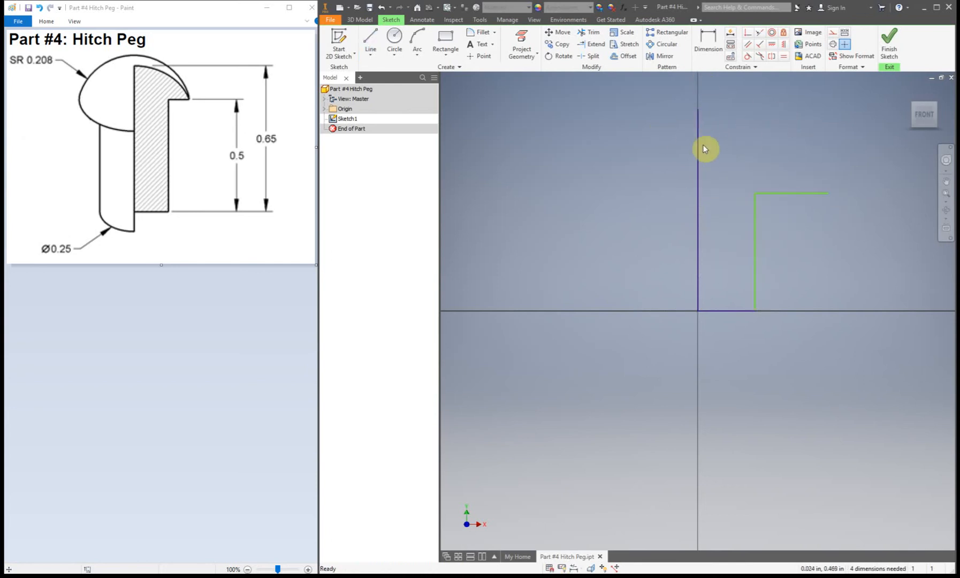
pyautogui.moveTo(700, 185)
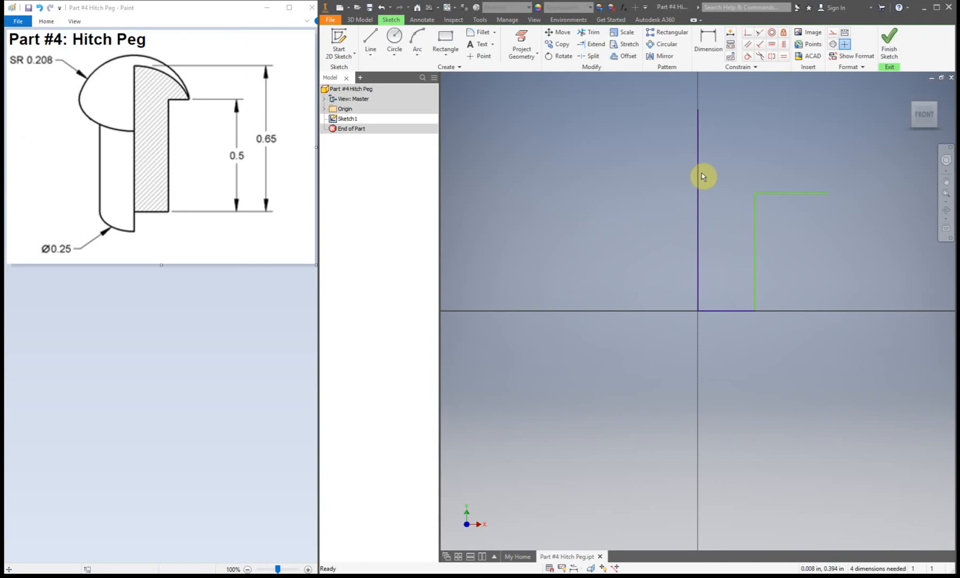
pyautogui.moveTo(774, 131)
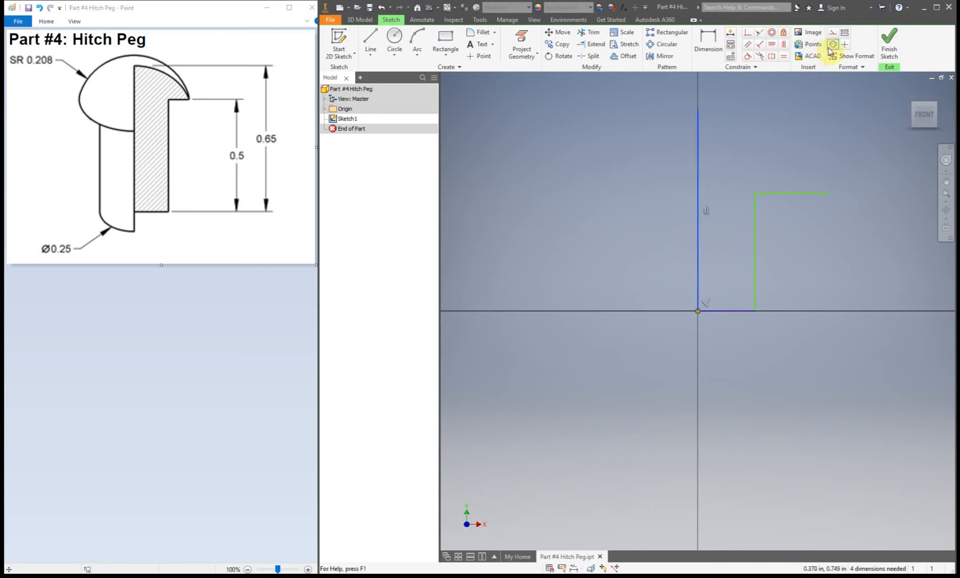
pyautogui.moveTo(833, 44)
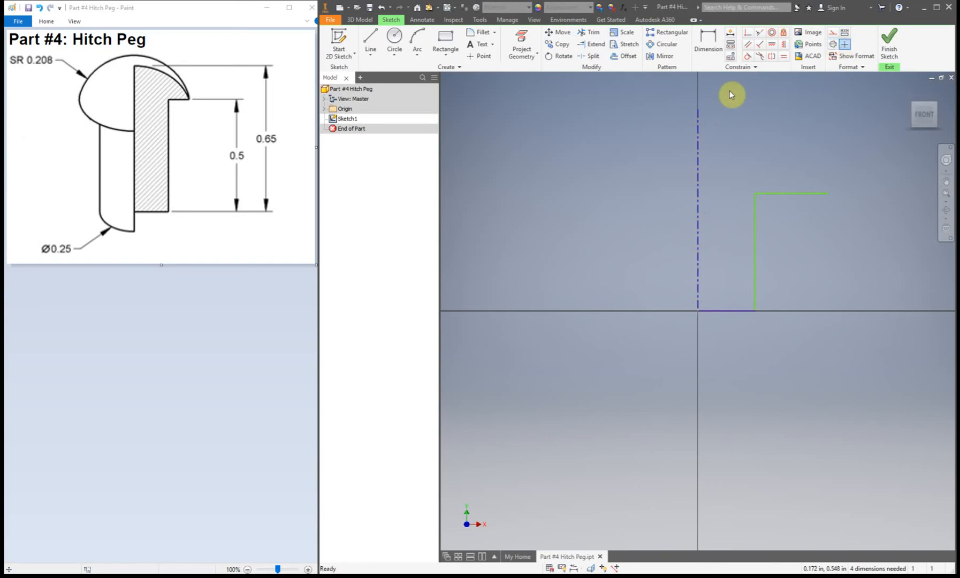
# Dimension the shank diameter to 0.25 and the centerline's overall height to 0.65.
pyautogui.click(708, 43)
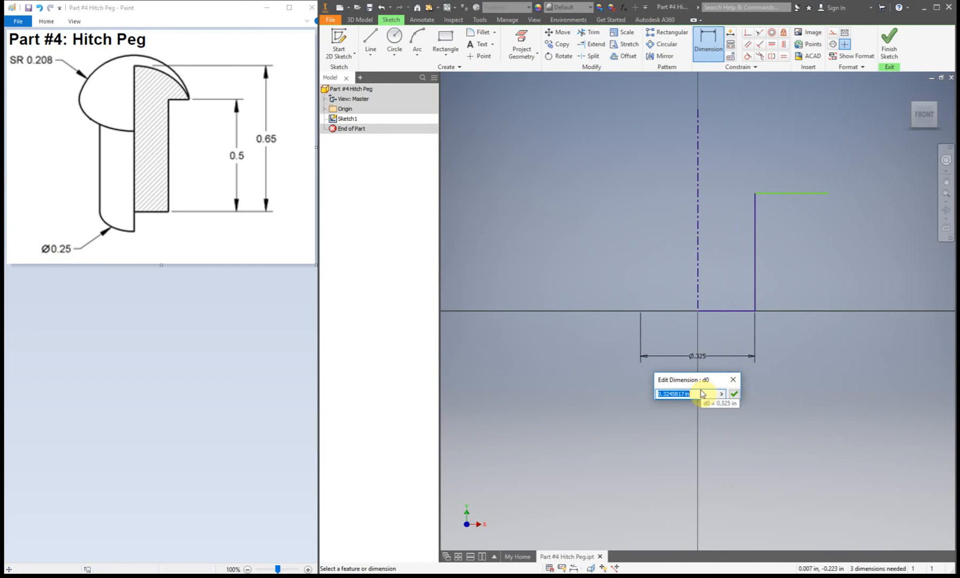
pyautogui.write('0.25')
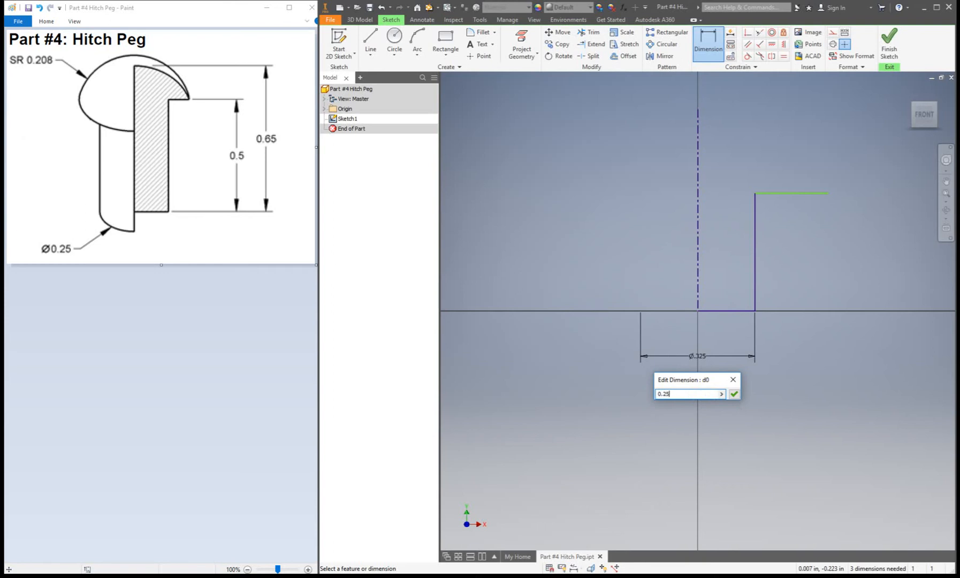
pyautogui.click(734, 394)
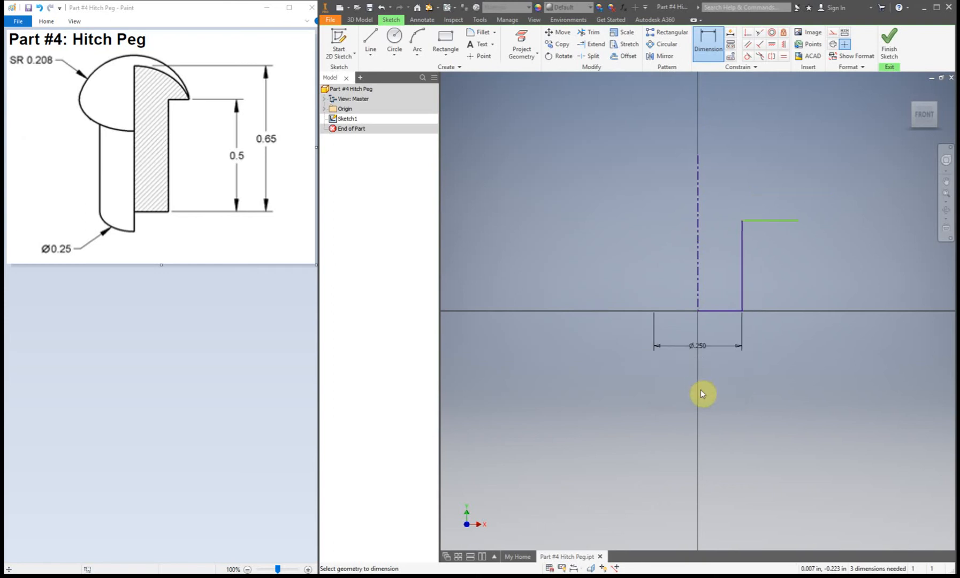
pyautogui.click(697, 233)
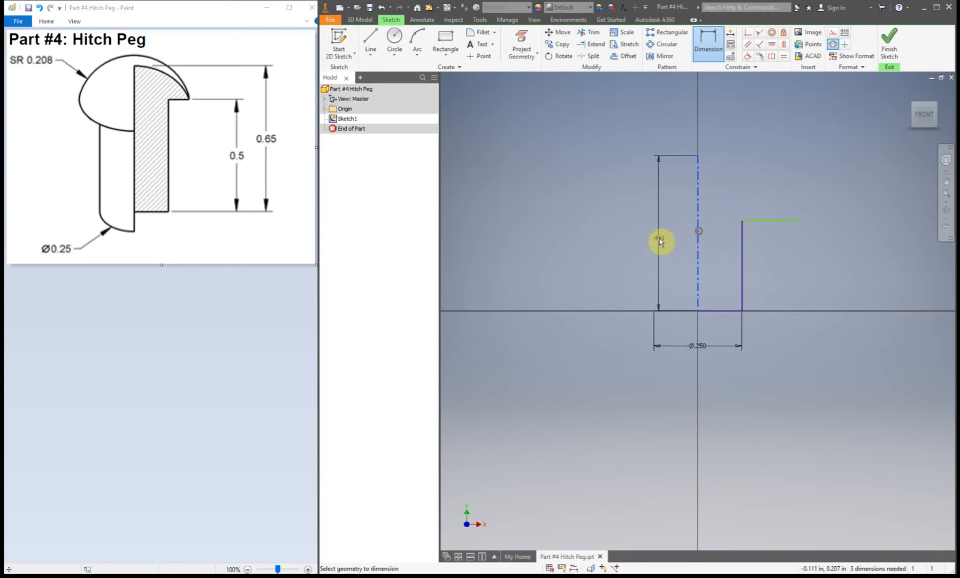
pyautogui.click(658, 231)
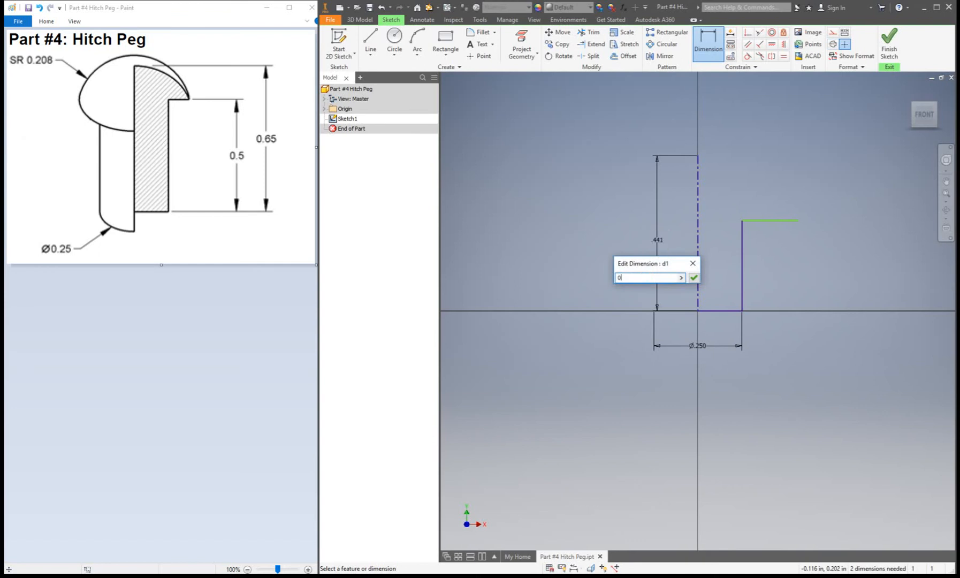
pyautogui.write('0.65')
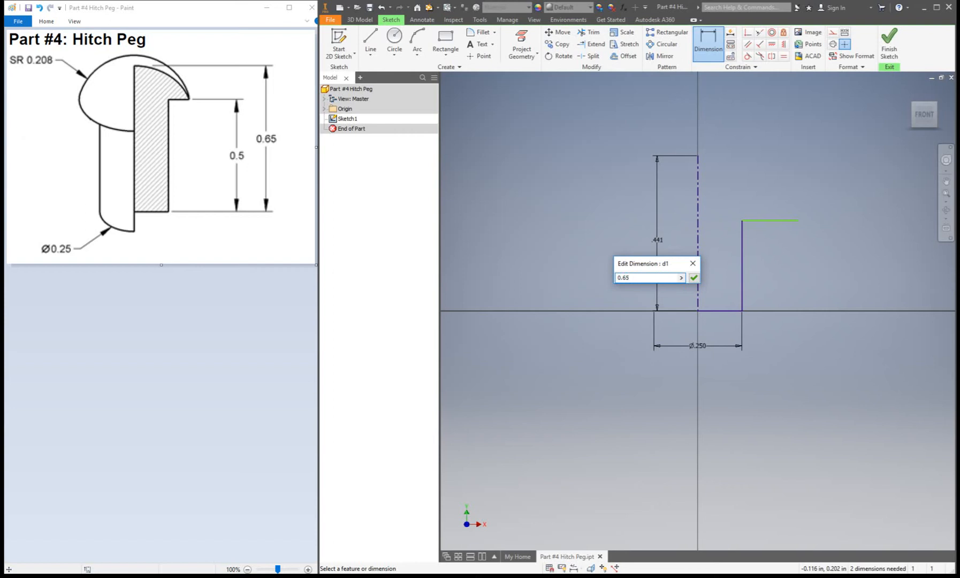
pyautogui.click(694, 277)
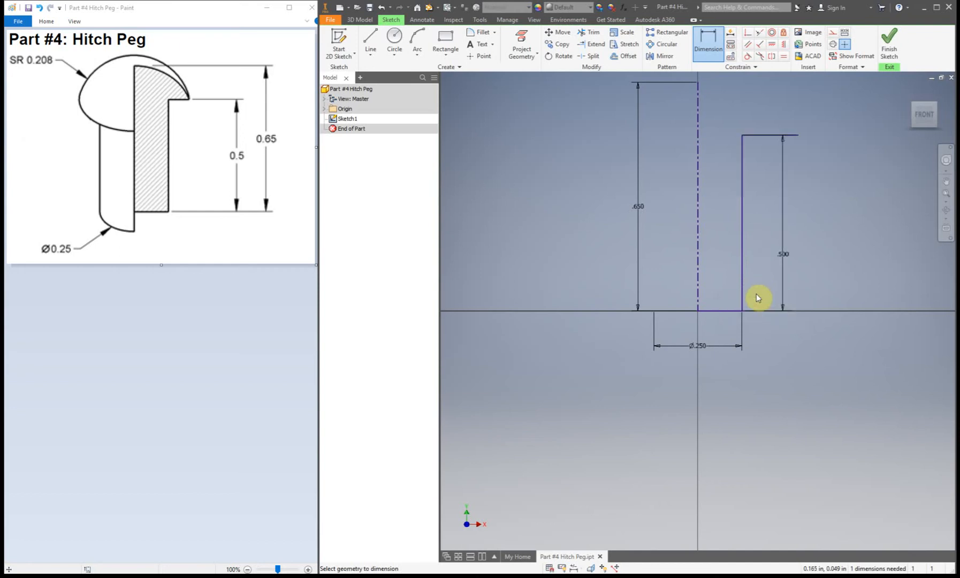
pyautogui.moveTo(582, 147)
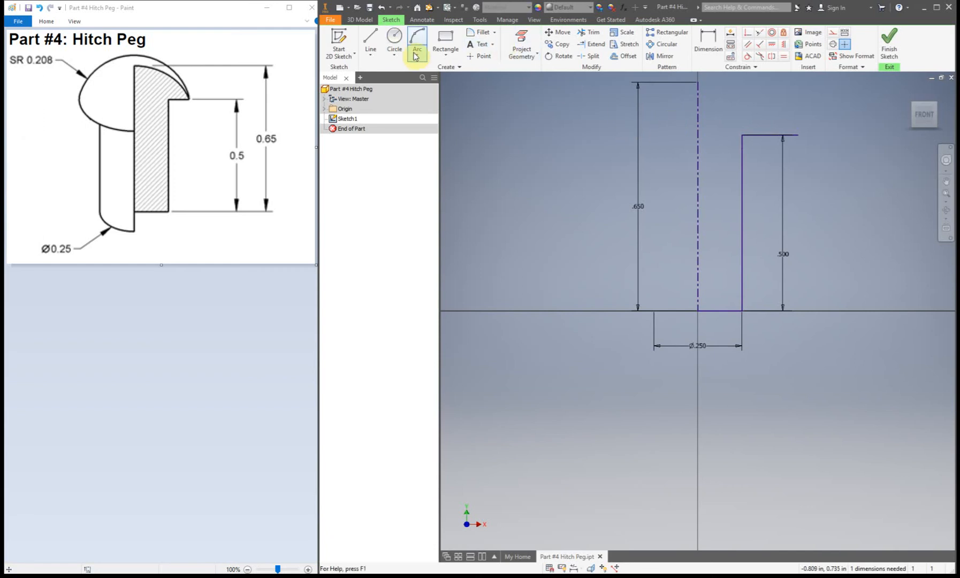
# Draw the domed head as a center-point arc from the top of the centerline.
pyautogui.click(416, 50)
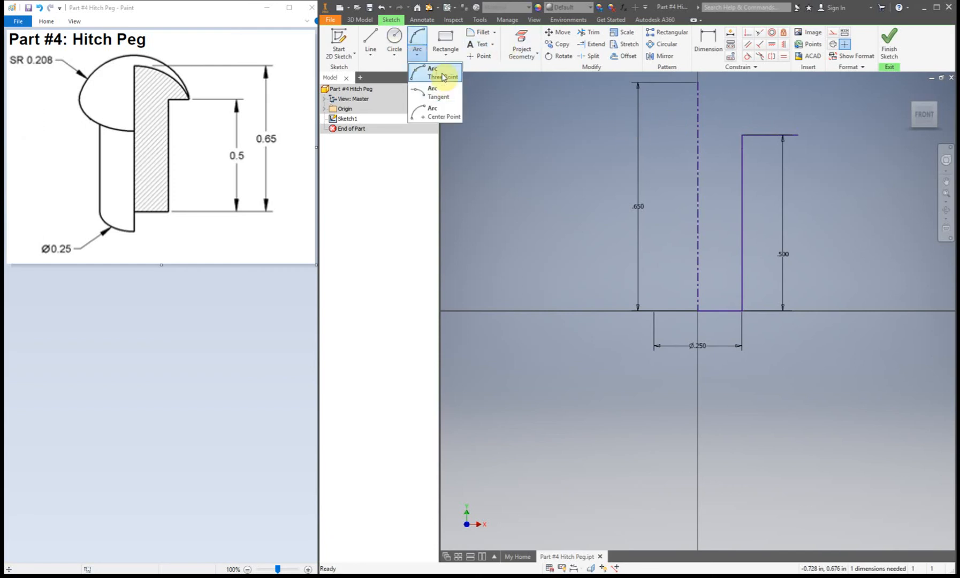
pyautogui.click(432, 72)
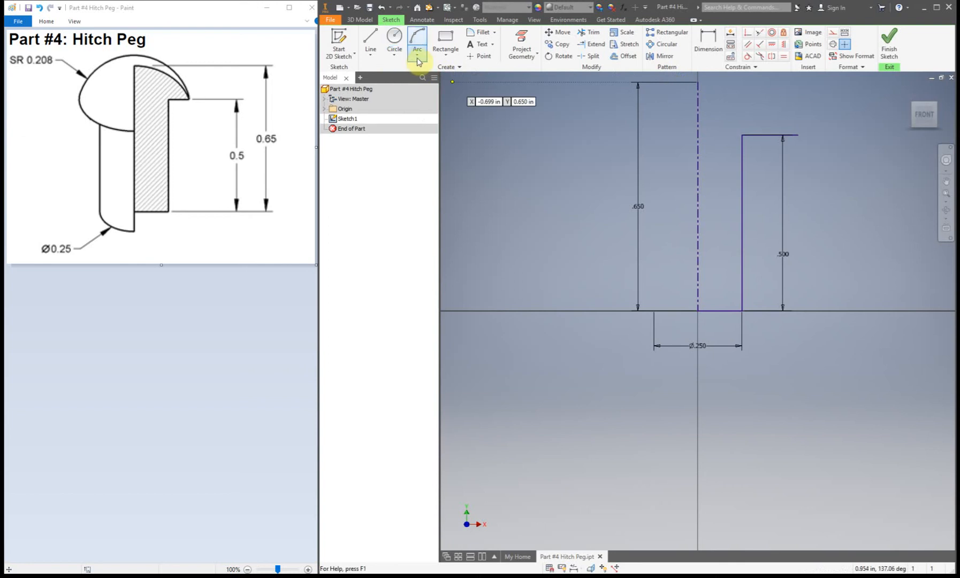
pyautogui.click(417, 49)
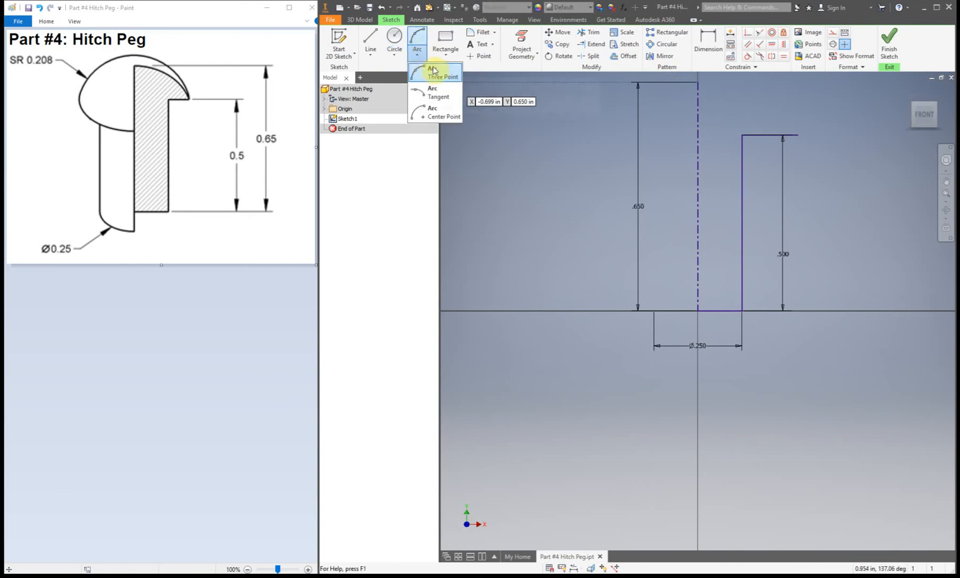
pyautogui.moveTo(434, 69)
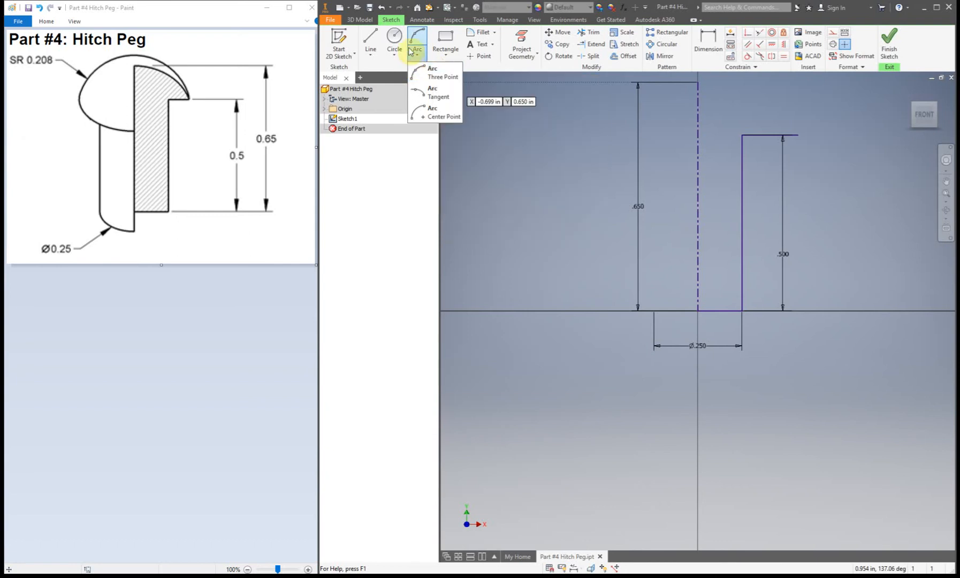
pyautogui.moveTo(441, 117)
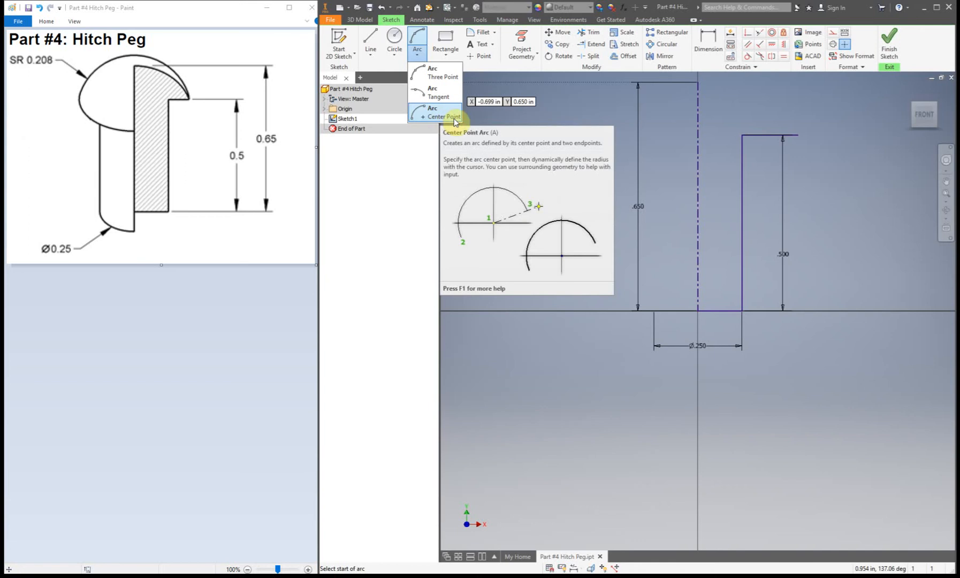
pyautogui.click(444, 117)
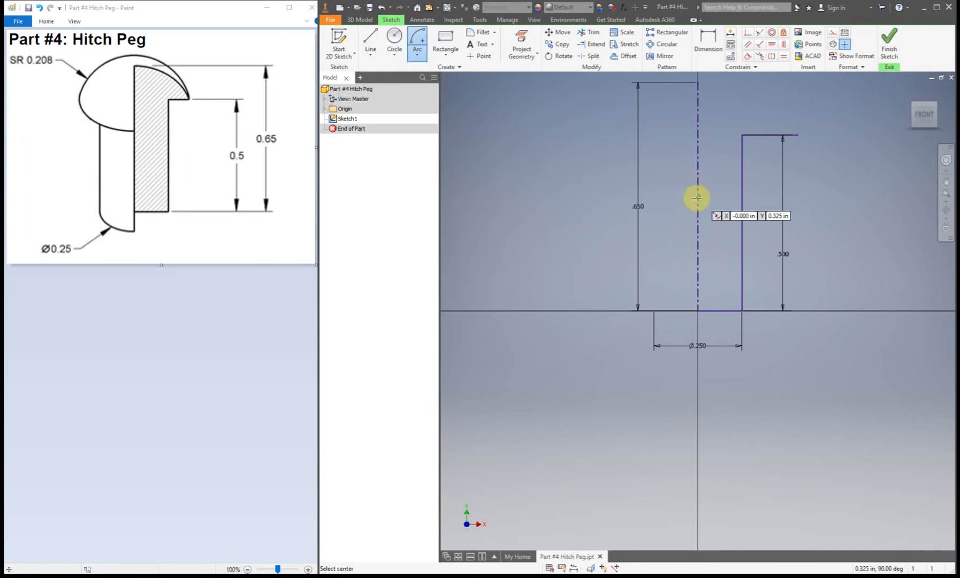
pyautogui.moveTo(697, 197)
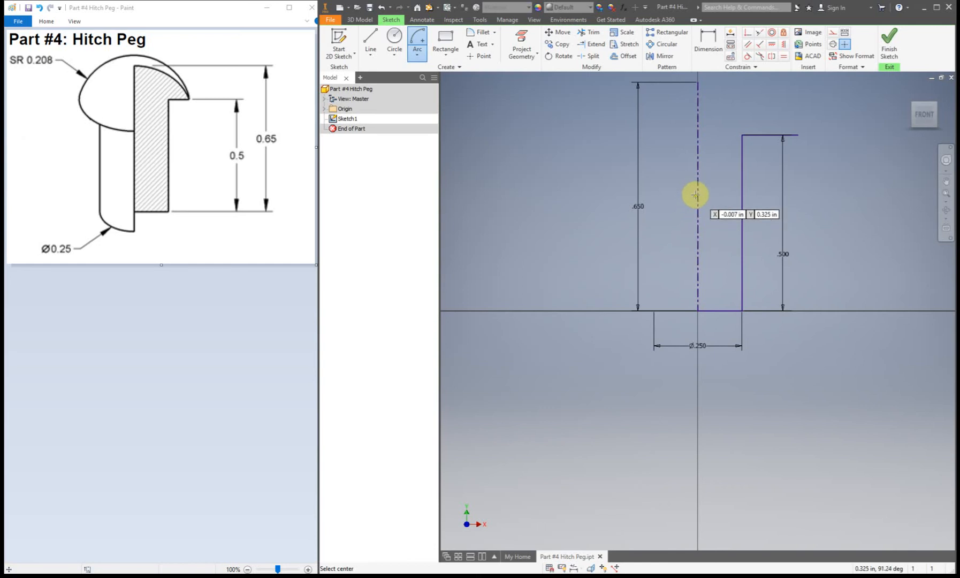
pyautogui.moveTo(697, 171)
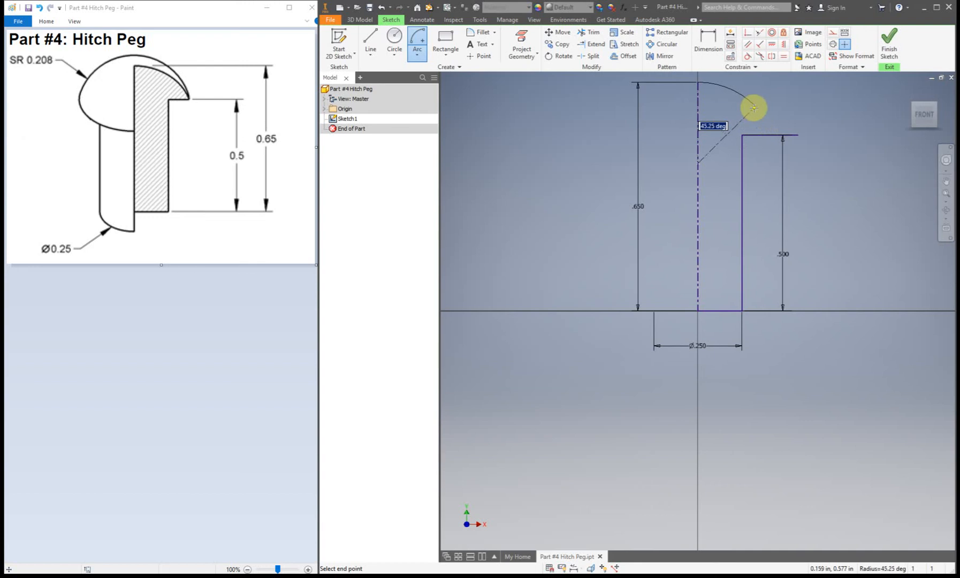
pyautogui.rightClick(753, 108)
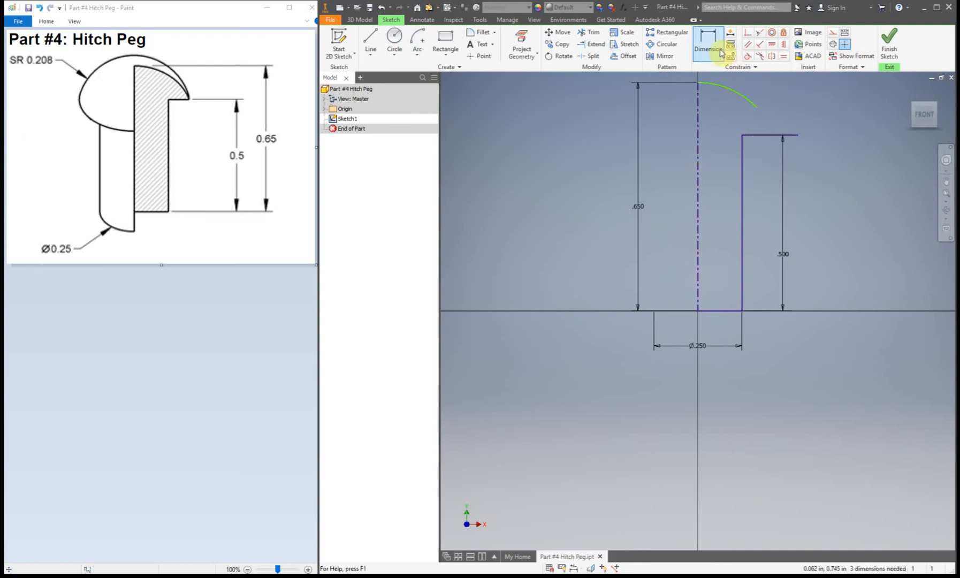
# Dimension the head arc's radius to 0.208.
pyautogui.click(756, 103)
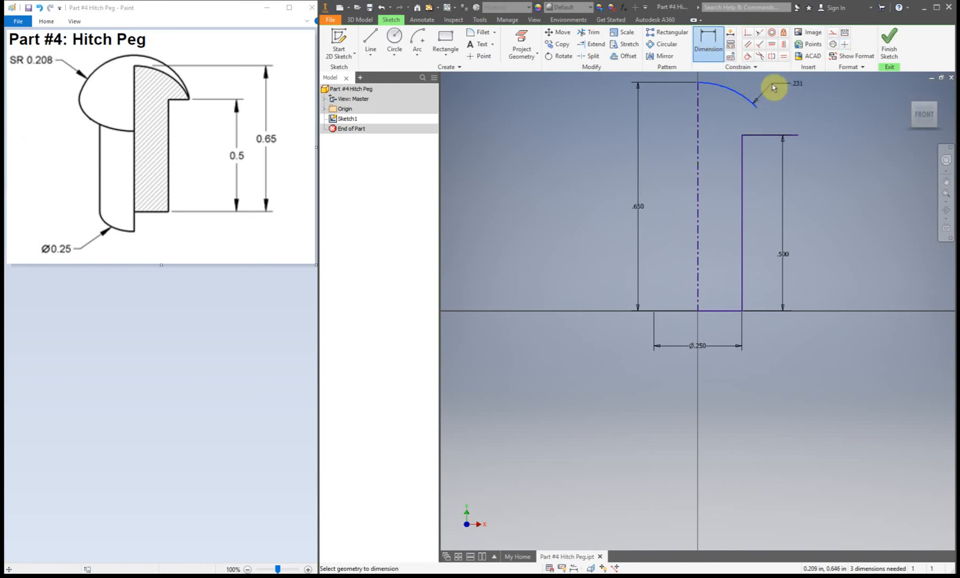
pyautogui.click(756, 102)
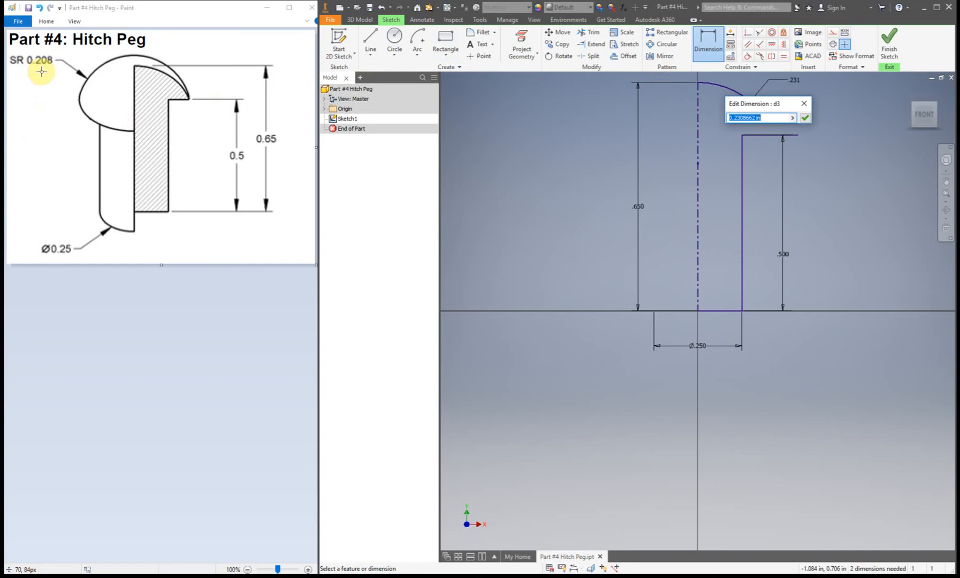
pyautogui.write('0')
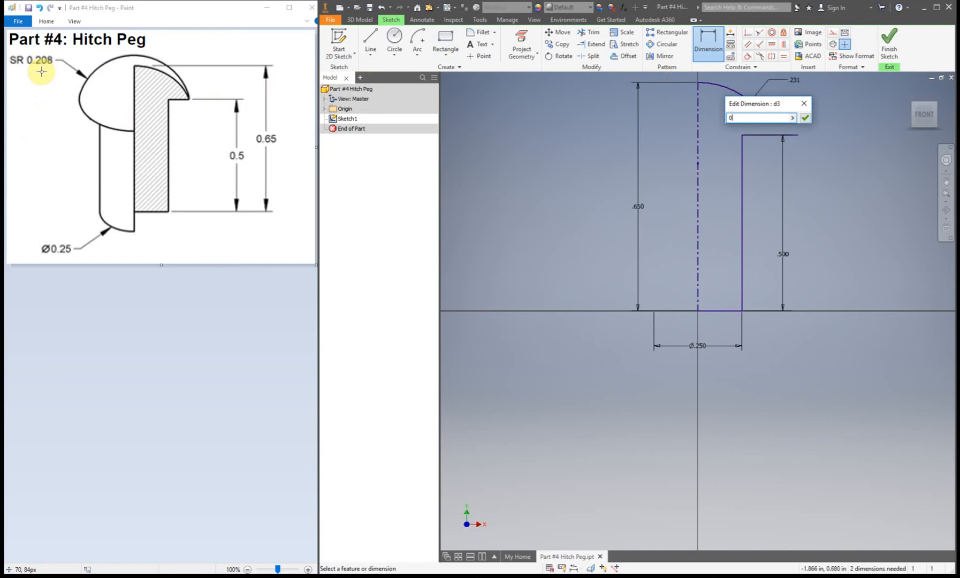
pyautogui.write('0.2')
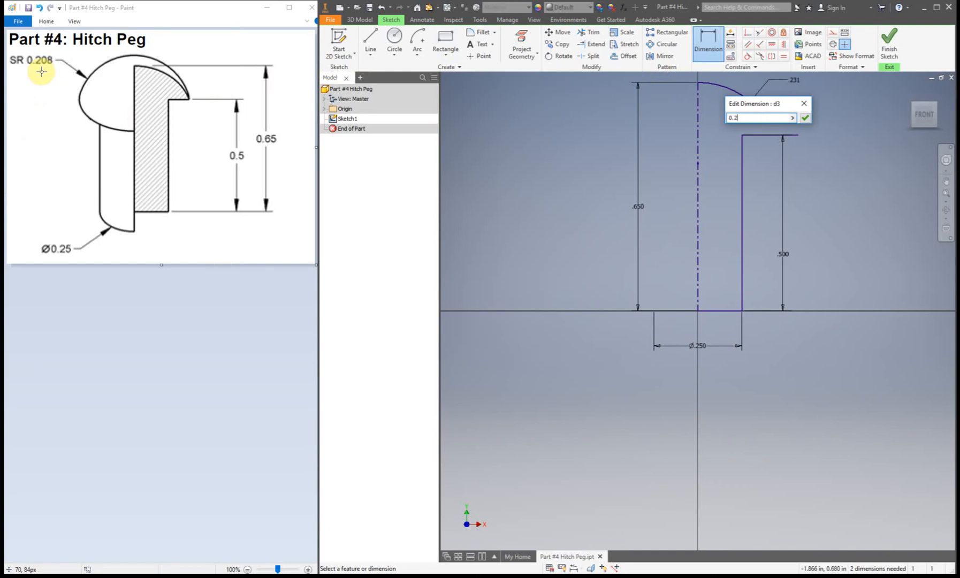
pyautogui.click(805, 117)
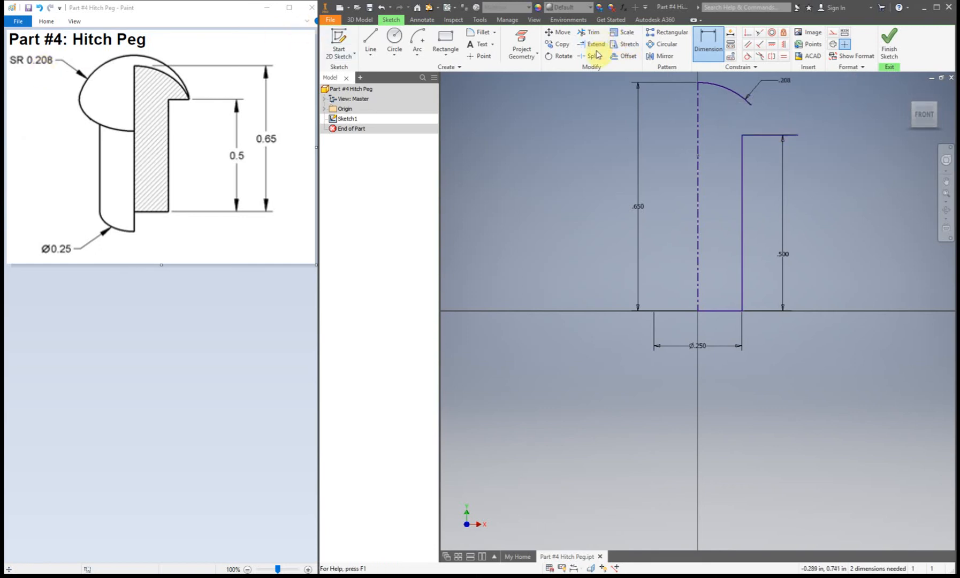
# Extend the head arc so it reaches the top of the shank.
pyautogui.click(594, 44)
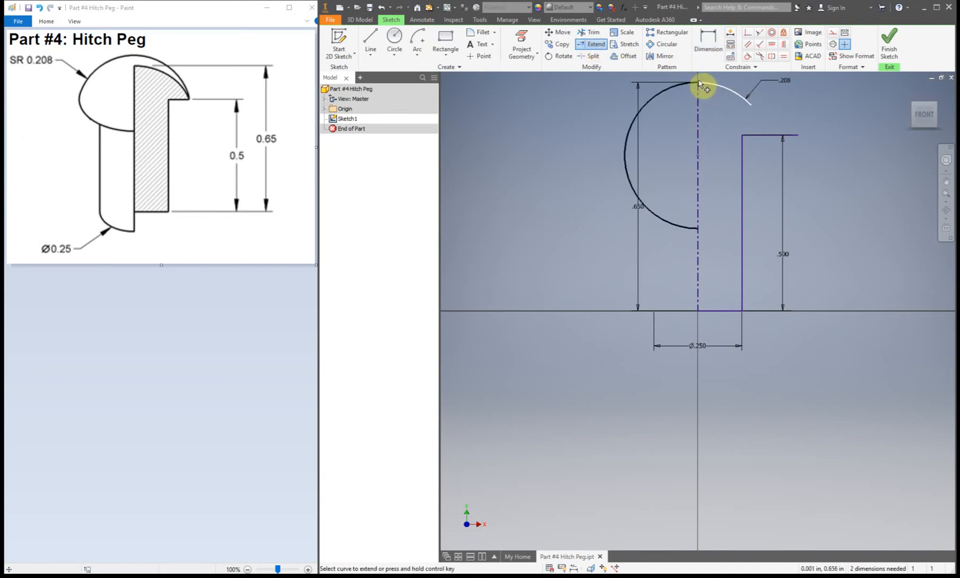
pyautogui.click(698, 88)
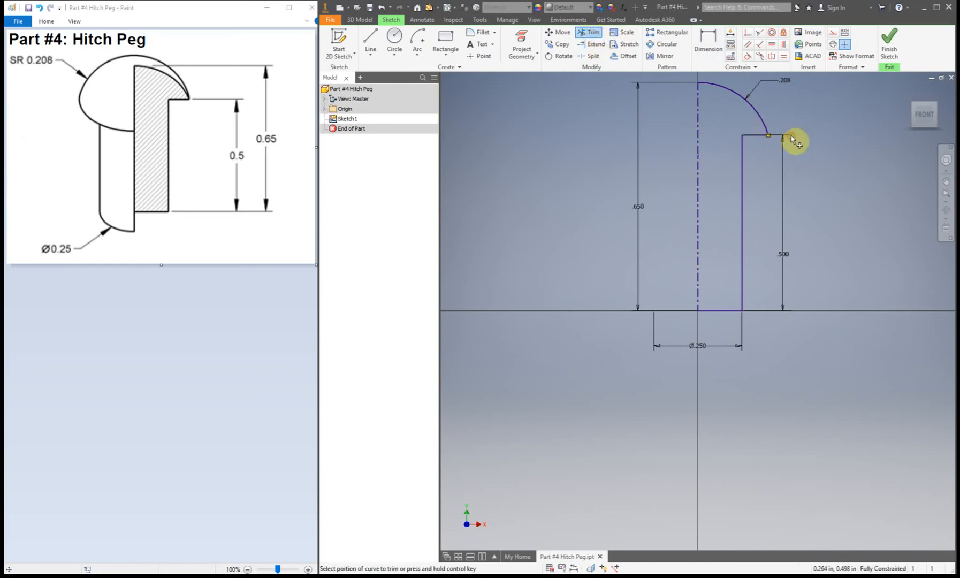
pyautogui.moveTo(808, 116)
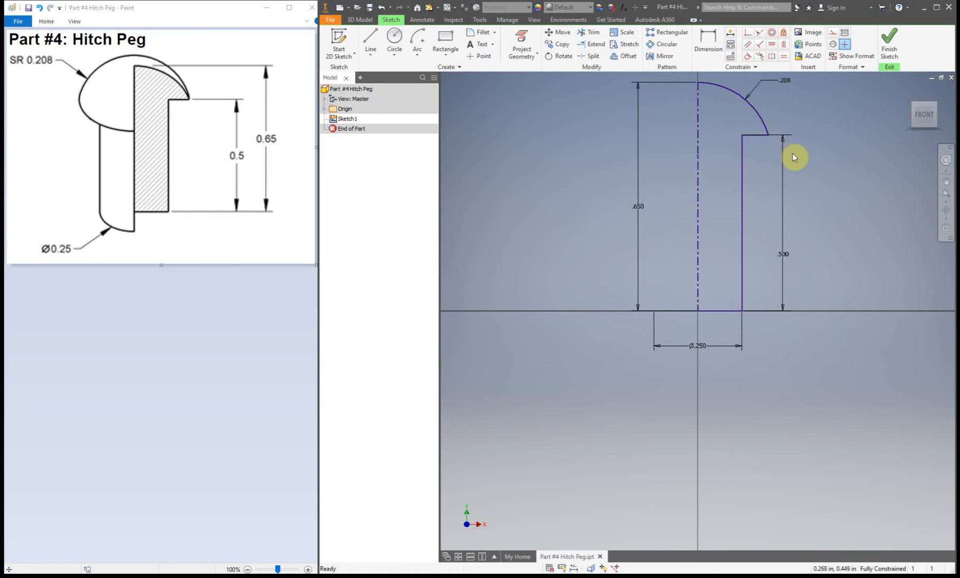
pyautogui.moveTo(797, 199)
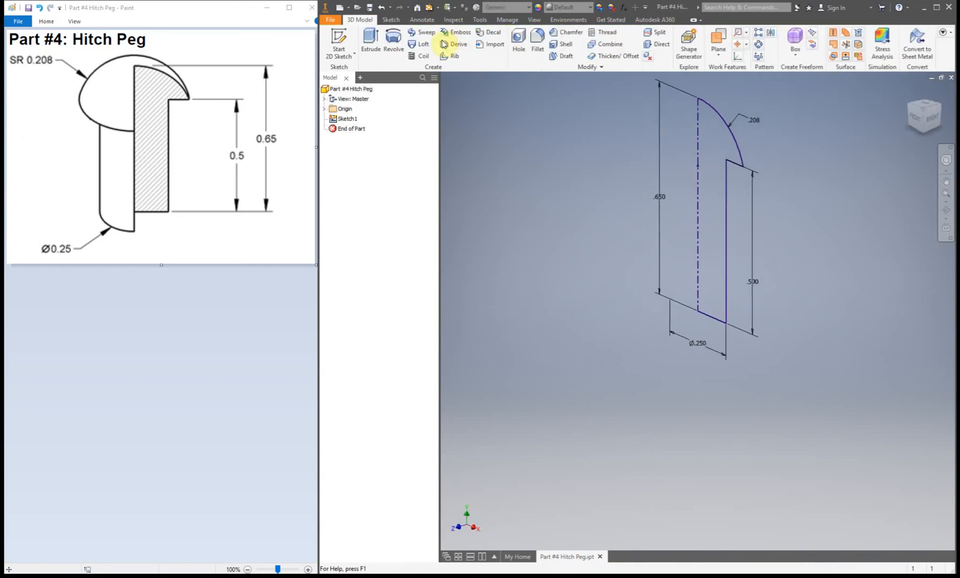
# Revolve the closed profile around the centerline with Full extents, creating Revolution1.
pyautogui.click(393, 41)
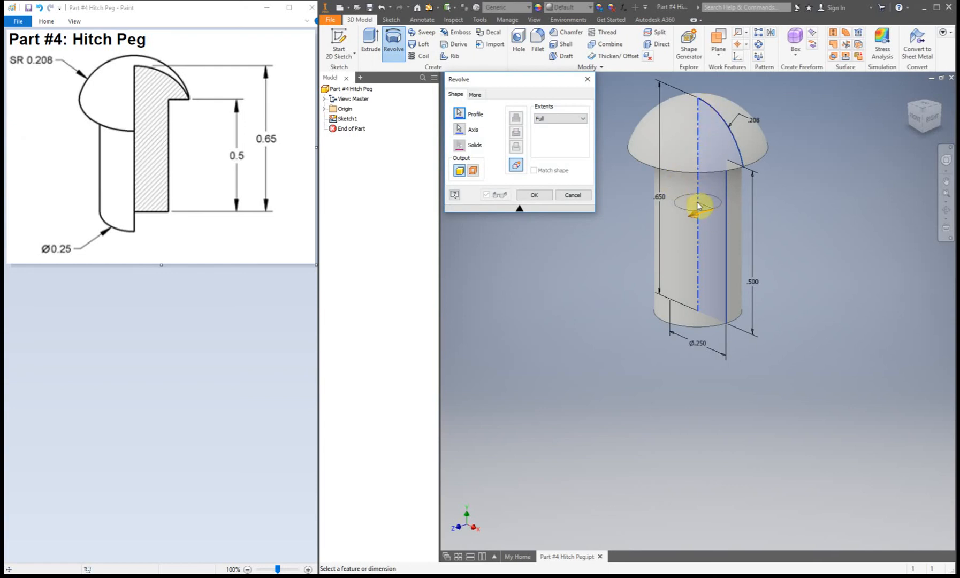
pyautogui.moveTo(807, 215)
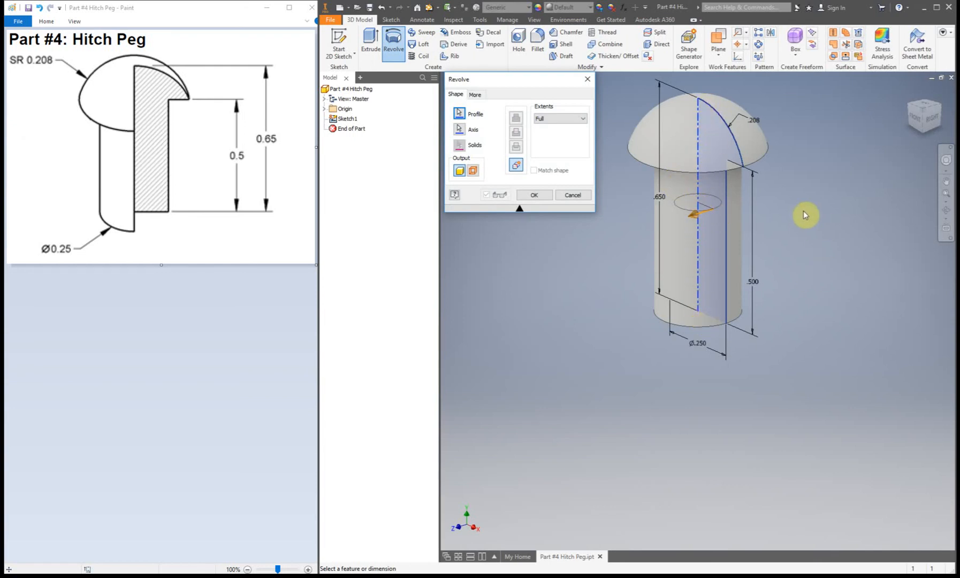
pyautogui.moveTo(806, 176)
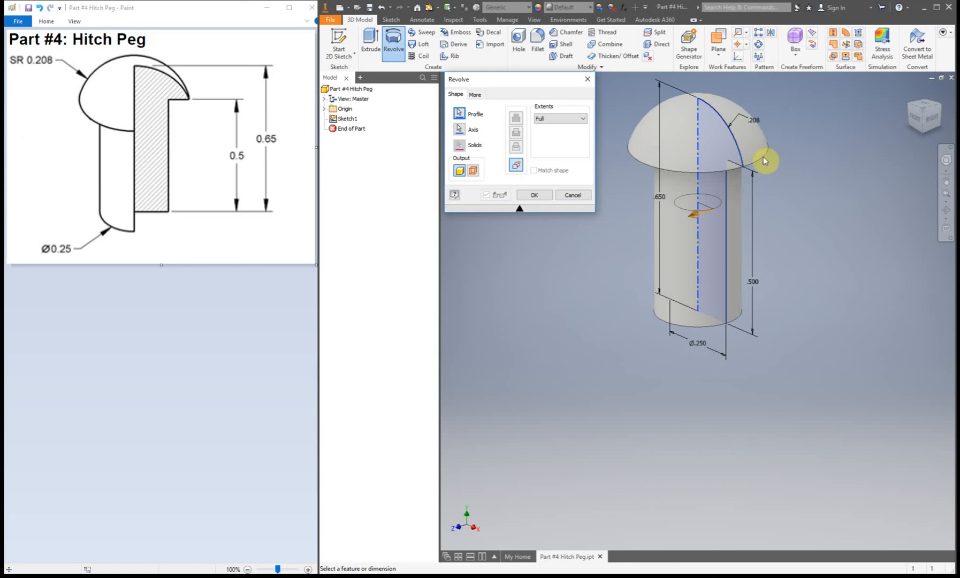
pyautogui.moveTo(720, 251)
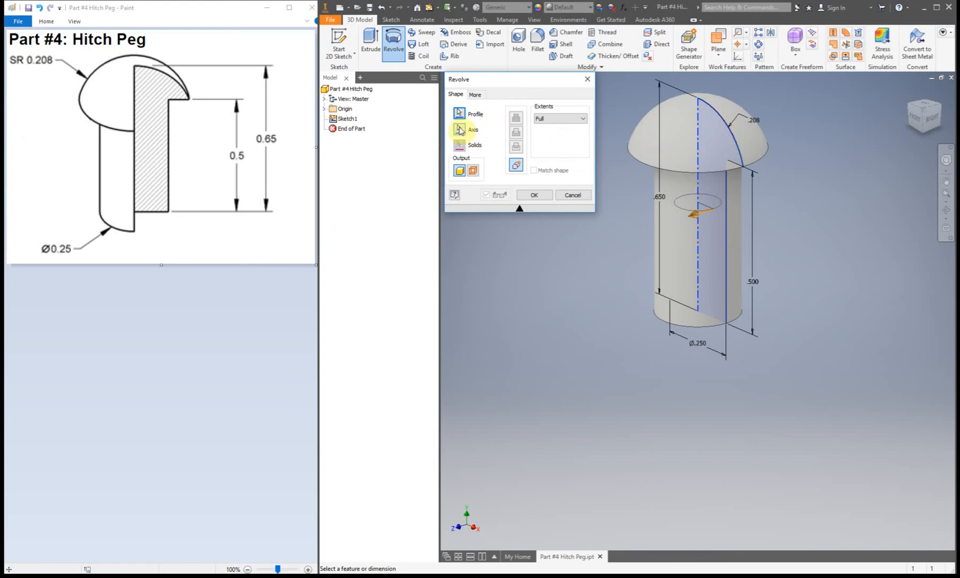
pyautogui.click(532, 195)
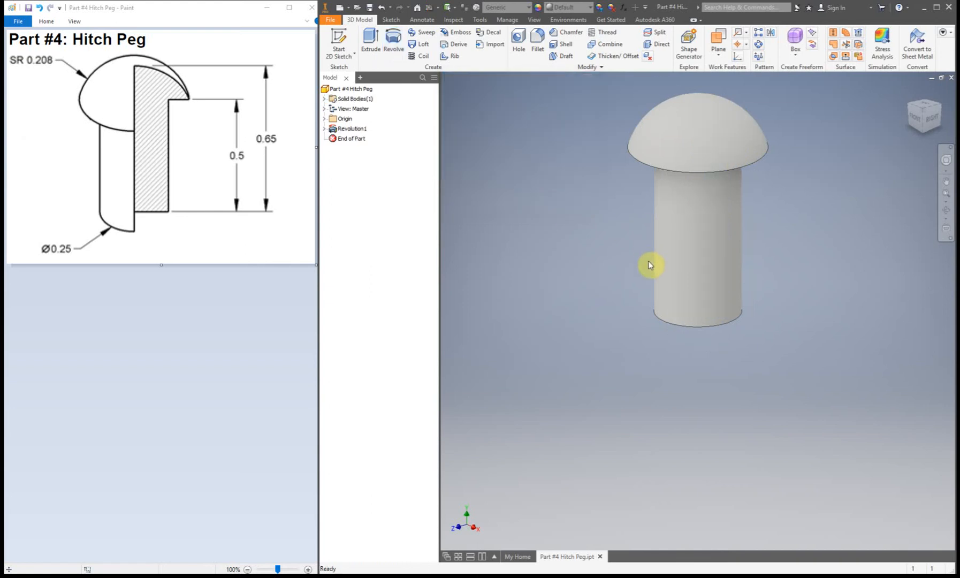
pyautogui.moveTo(752, 161)
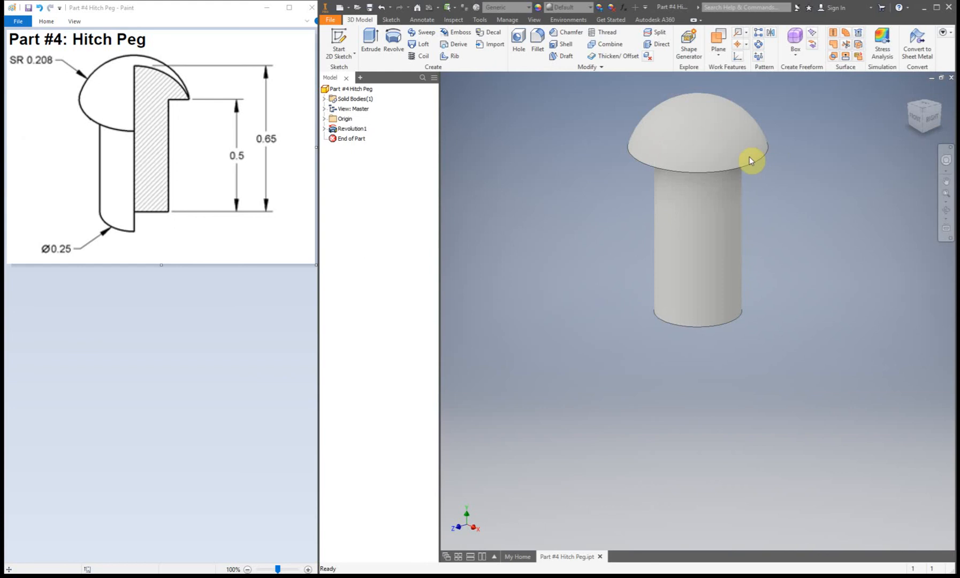
pyautogui.moveTo(562, 215)
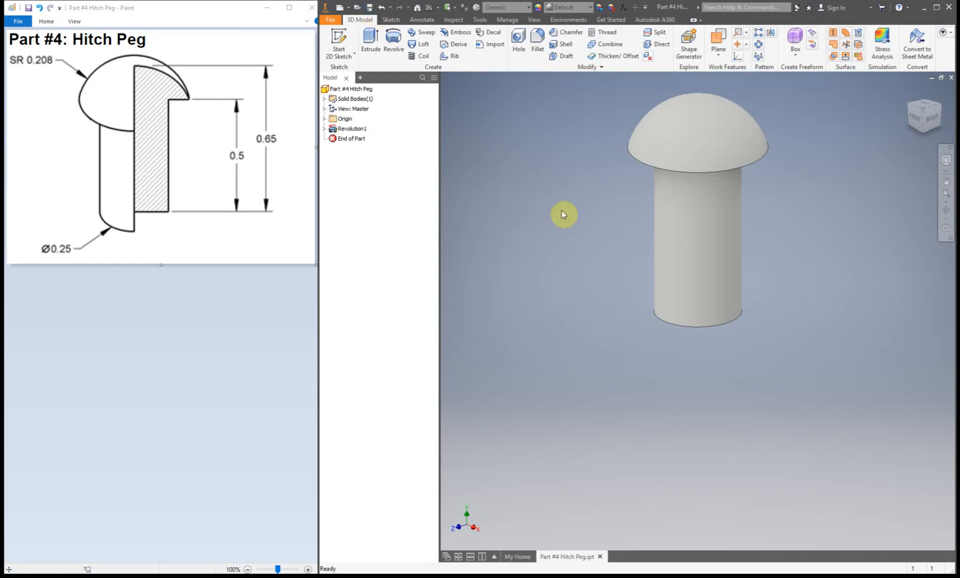
pyautogui.click(353, 128)
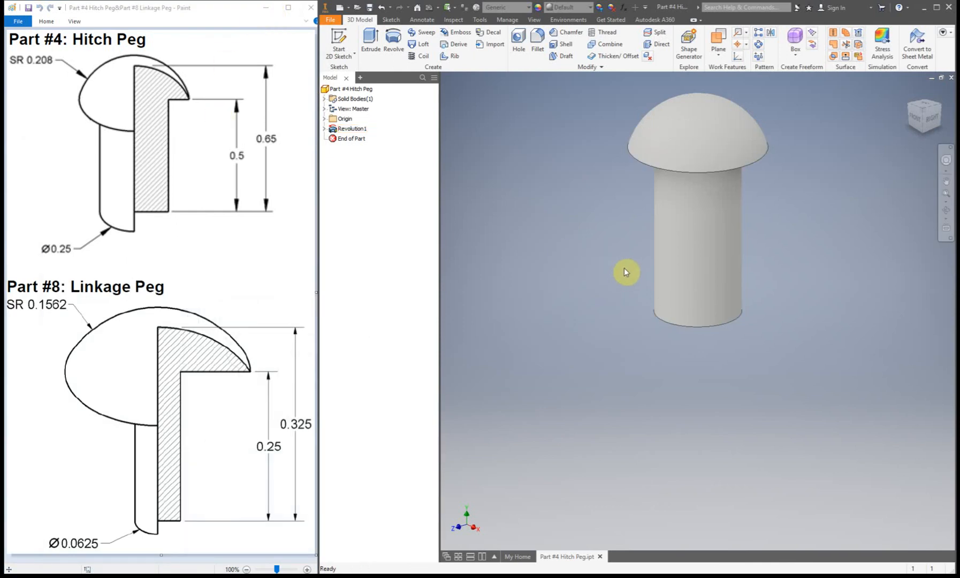
pyautogui.moveTo(585, 203)
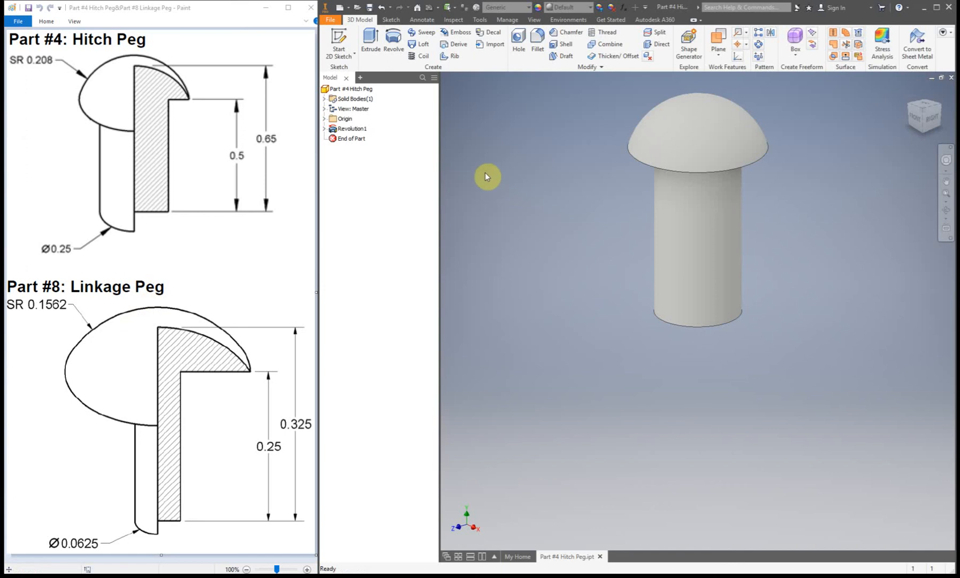
# Save the part as a copy named 'Part #8 Linkage Peg'.
pyautogui.click(330, 19)
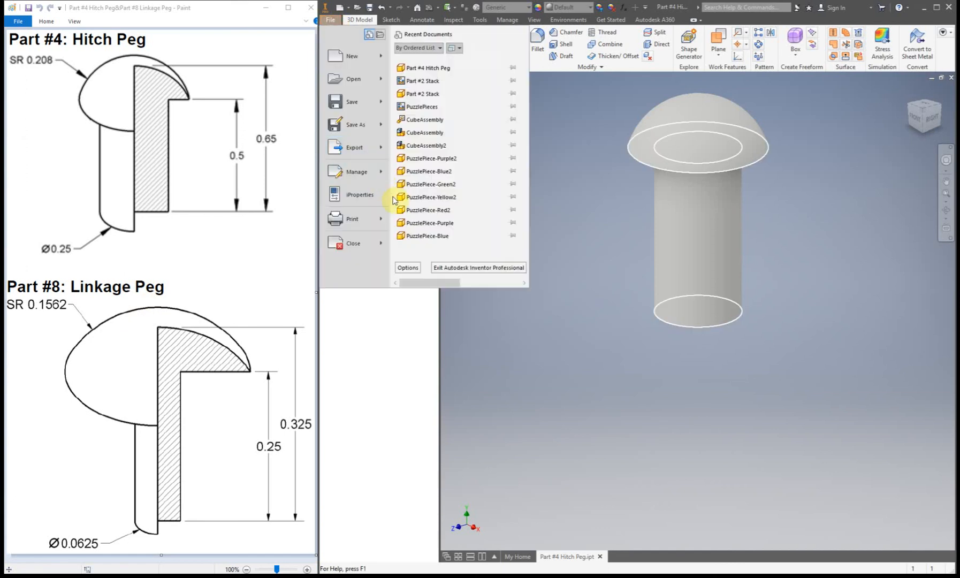
pyautogui.click(355, 124)
pyautogui.write('Part #8 Linkage Peg')
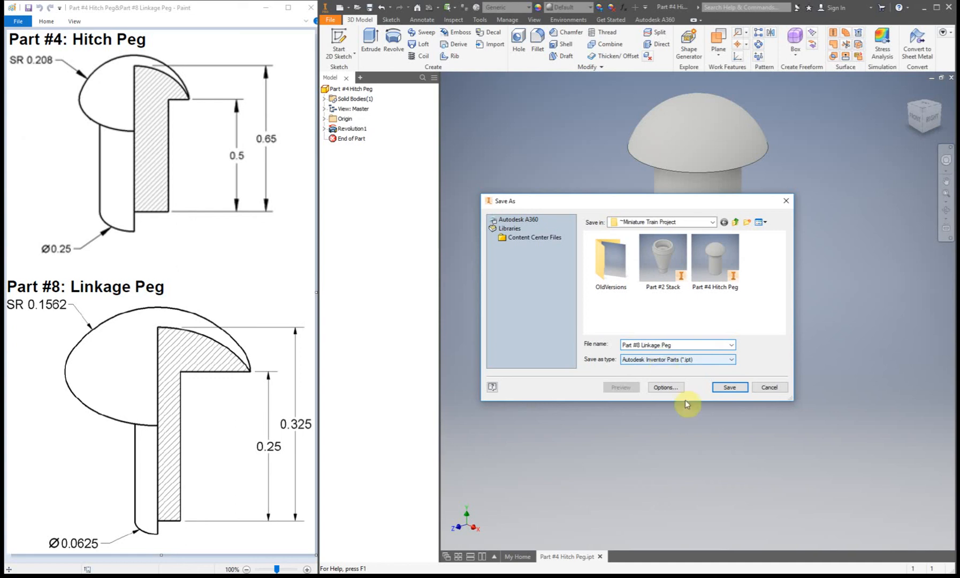
pyautogui.click(729, 387)
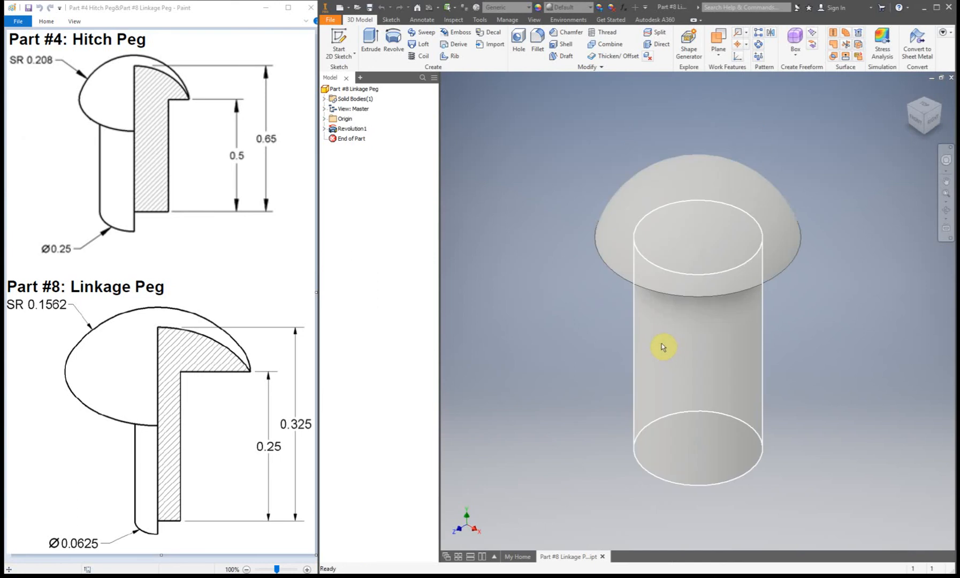
# Expand Revolution1 in the Model browser and open Sketch1 for editing.
pyautogui.click(662, 348)
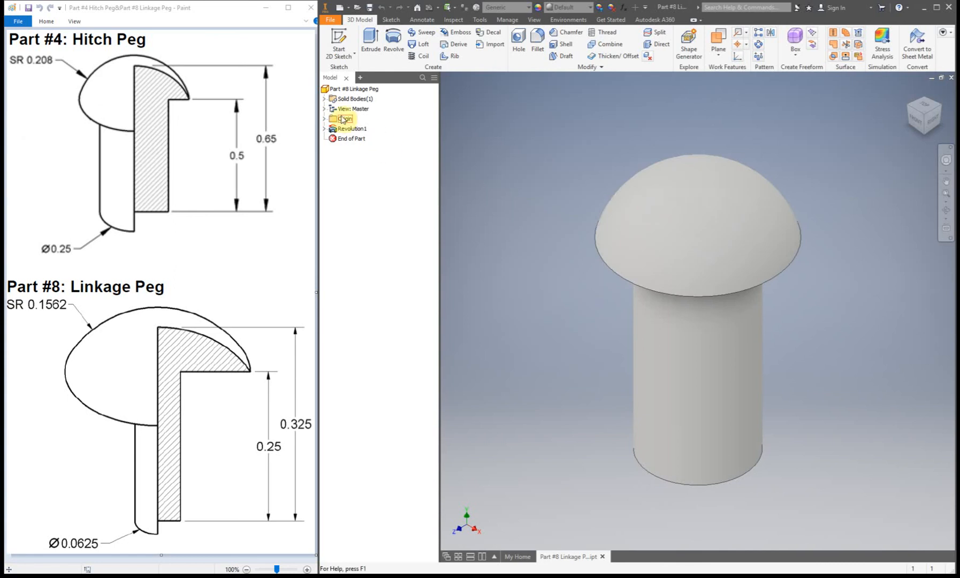
pyautogui.click(325, 129)
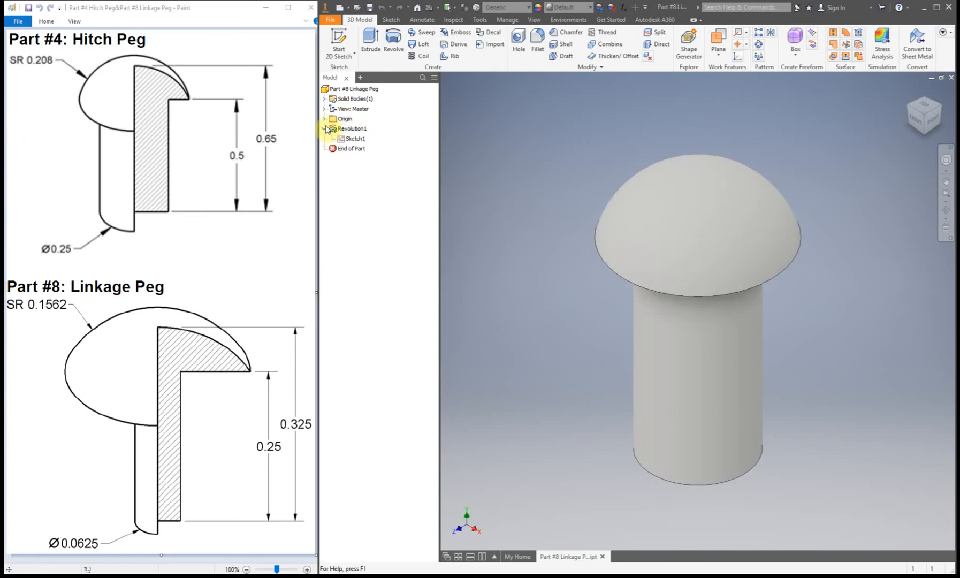
pyautogui.click(325, 128)
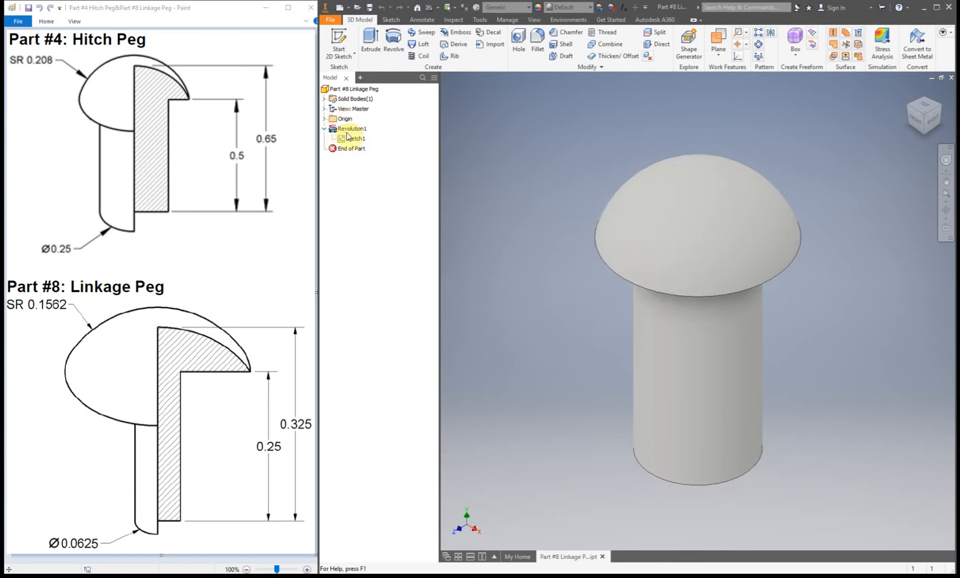
pyautogui.click(351, 128)
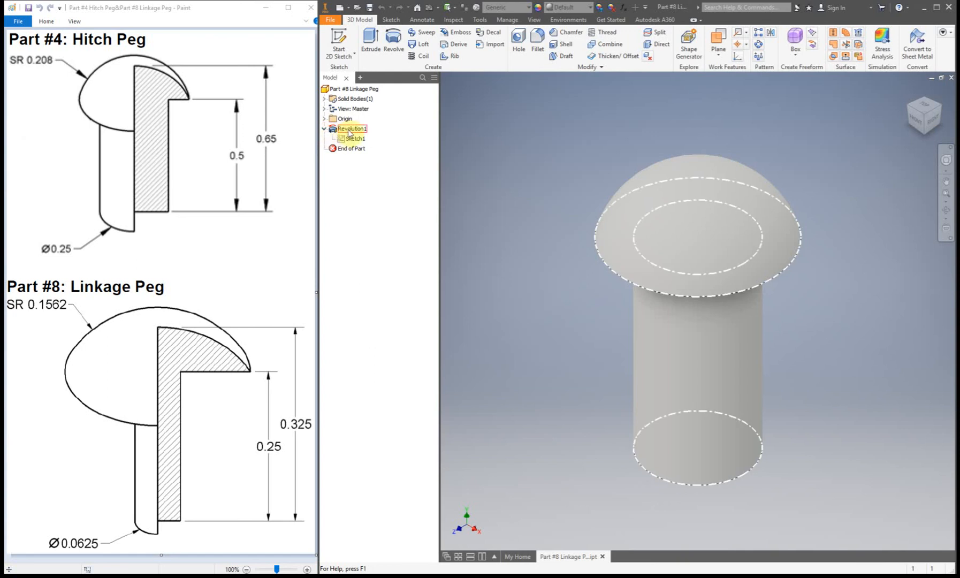
pyautogui.click(354, 138)
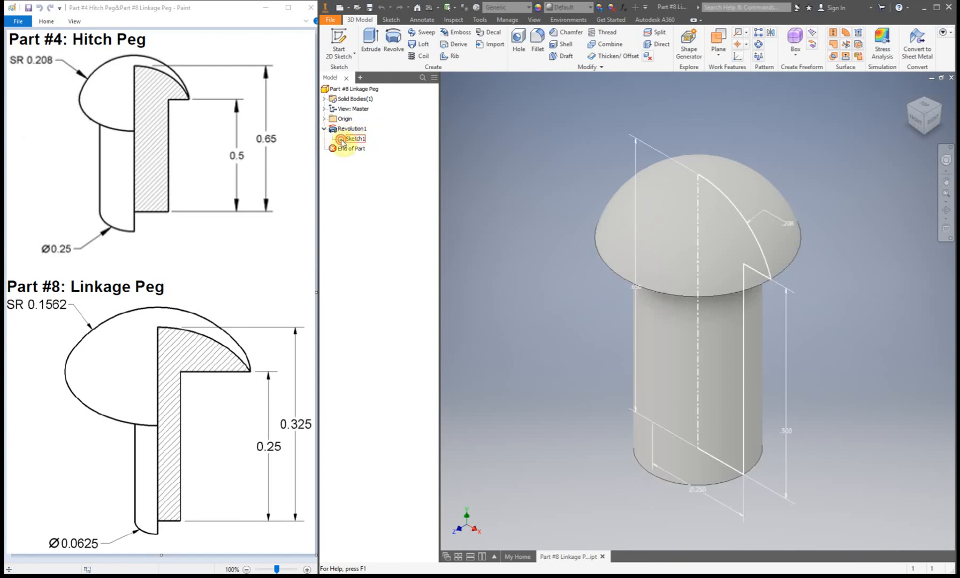
pyautogui.doubleClick(354, 139)
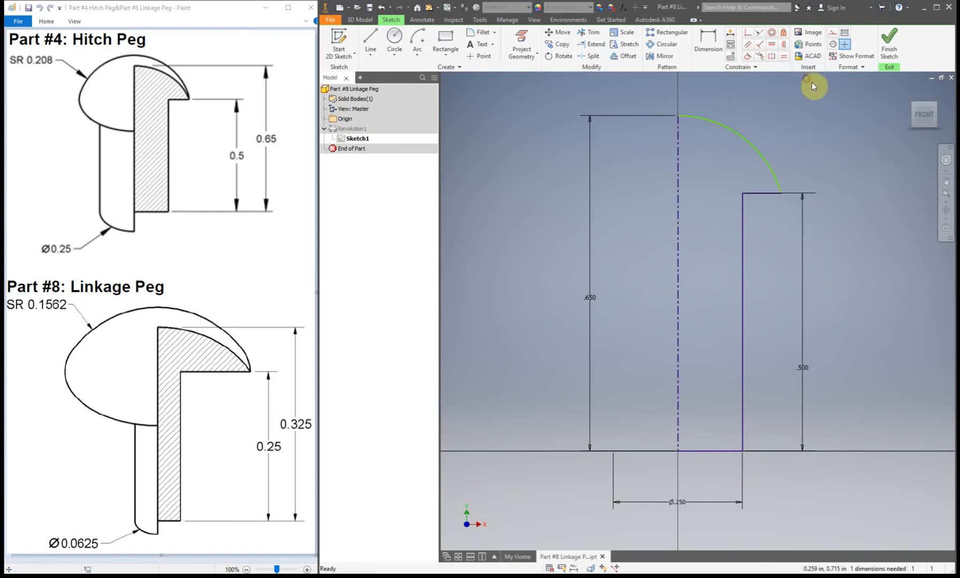
pyautogui.moveTo(814, 331)
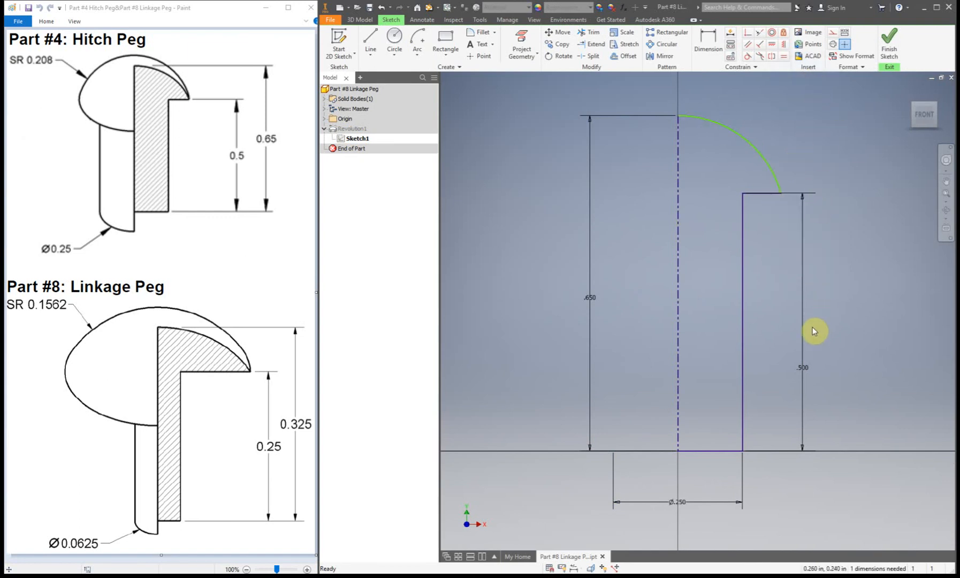
pyautogui.moveTo(815, 332)
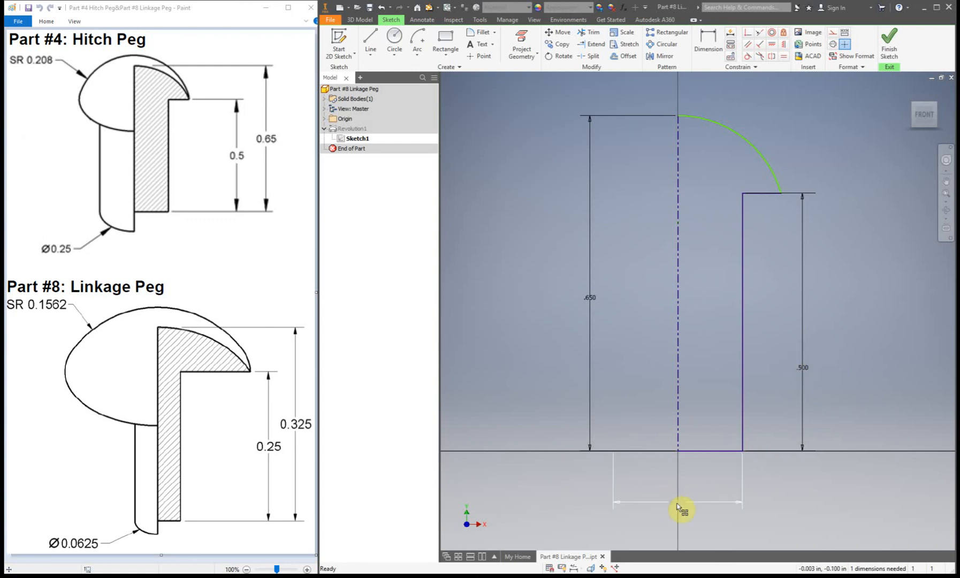
# Change the shank diameter dimension from 0.250 to 0.0625.
pyautogui.click(681, 502)
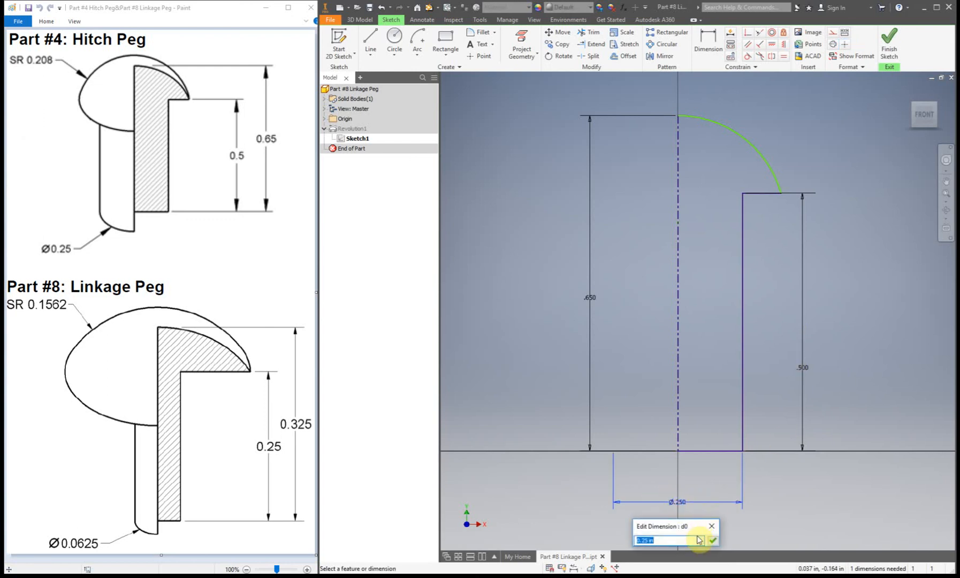
pyautogui.write('0')
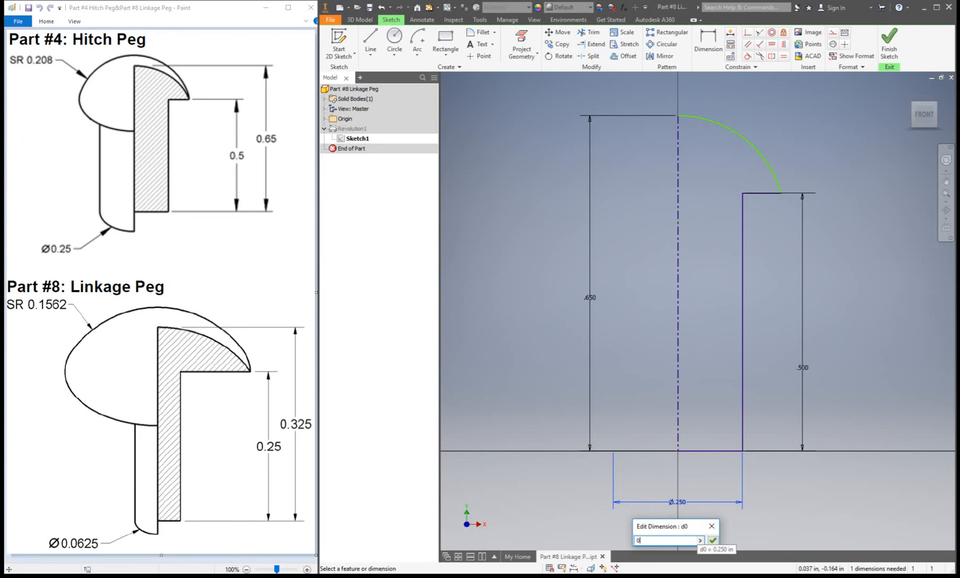
pyautogui.write('.0')
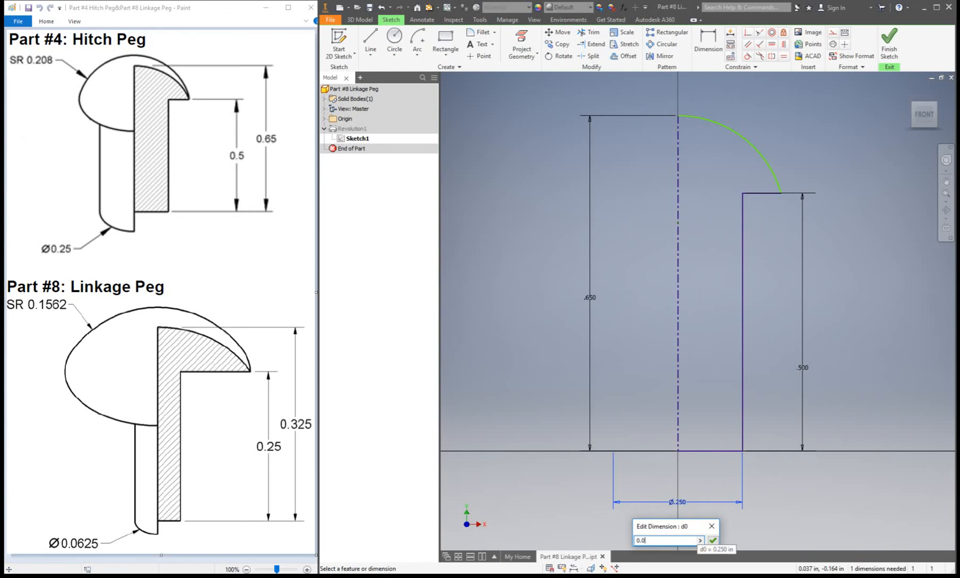
pyautogui.click(713, 540)
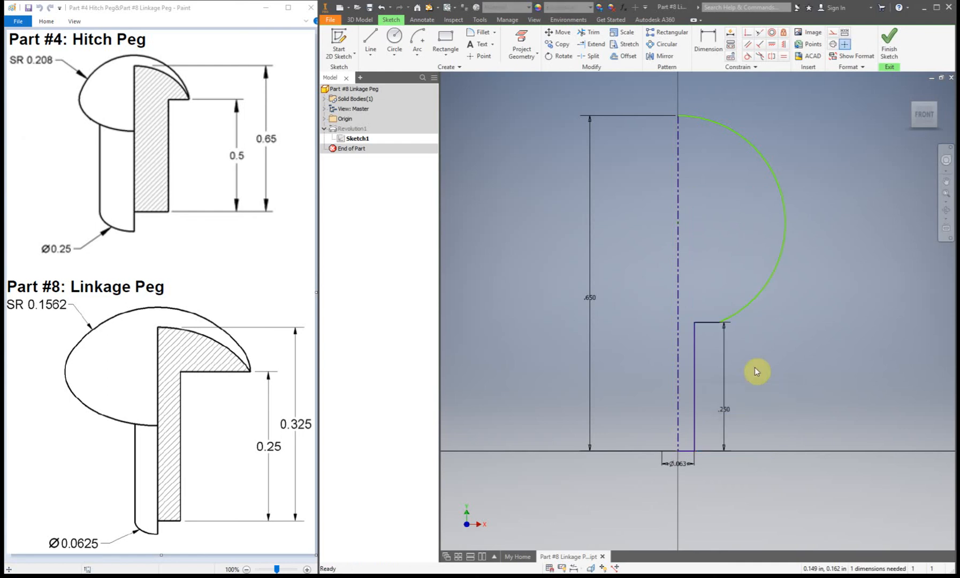
pyautogui.moveTo(726, 175)
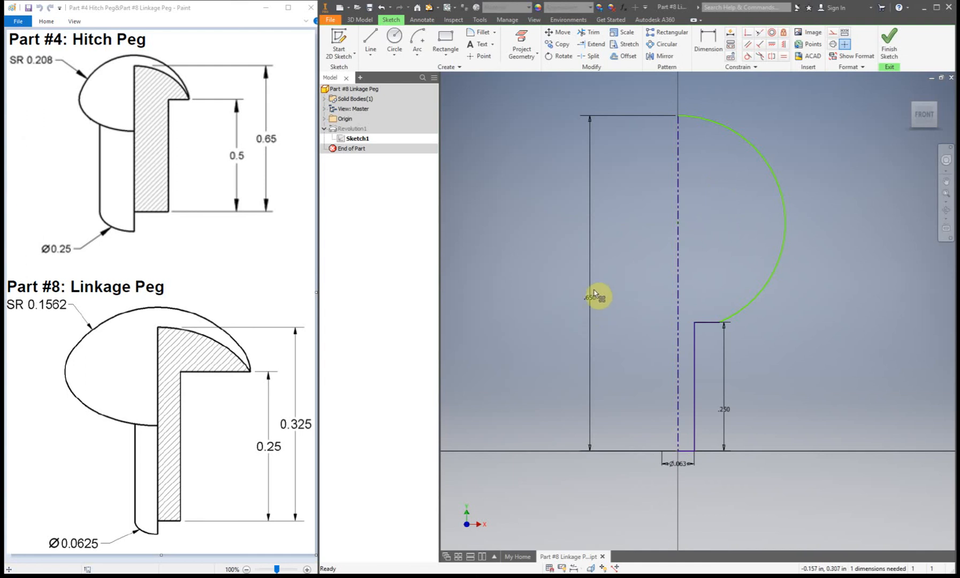
# Edit the .650 overall height dimension of the peg profile to 0.325.
pyautogui.click(598, 297)
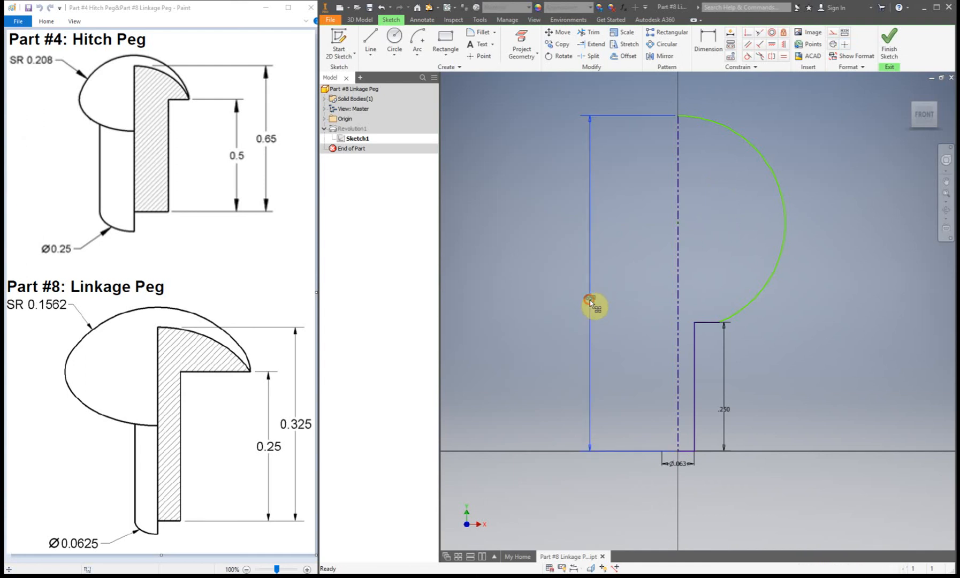
pyautogui.click(587, 306)
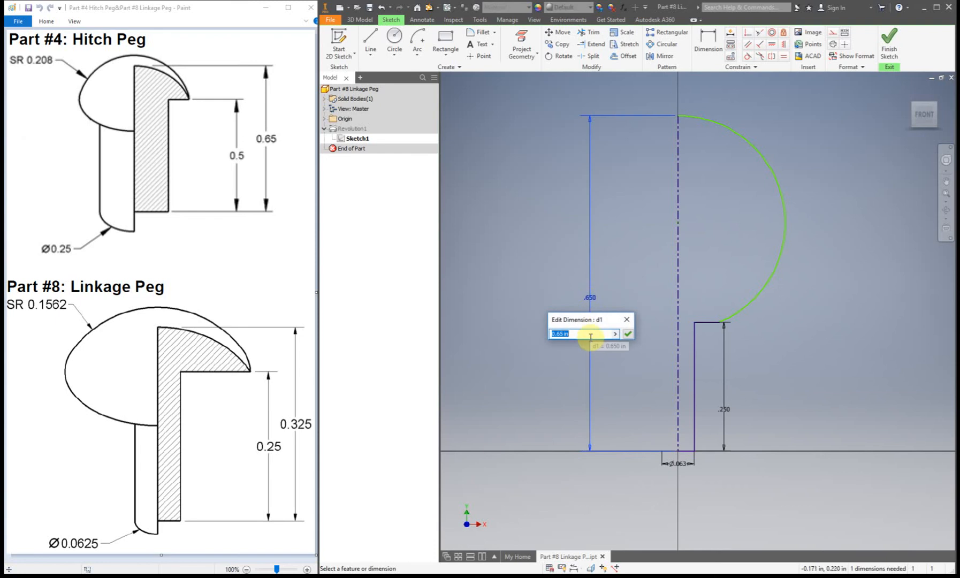
pyautogui.write('0.')
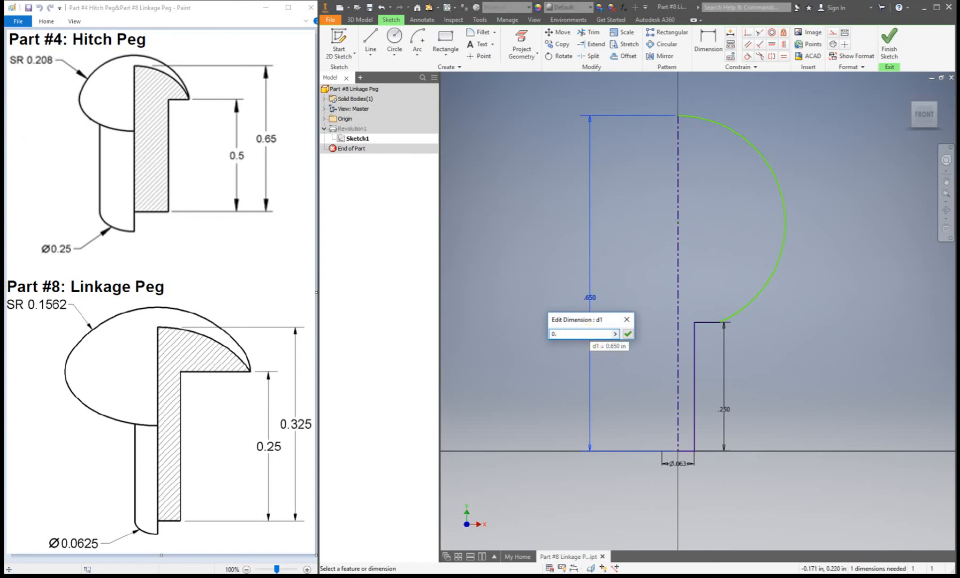
pyautogui.write('0.32')
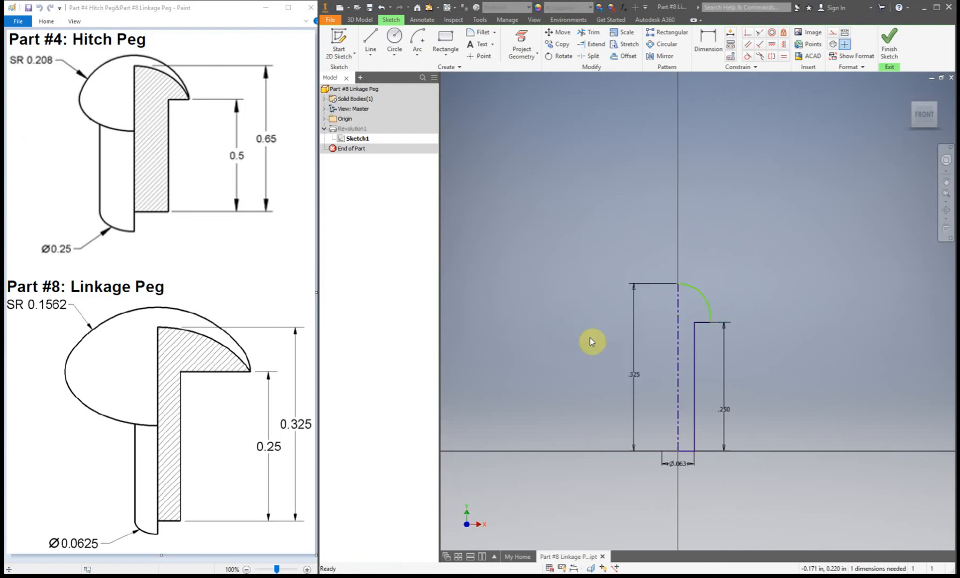
pyautogui.moveTo(593, 335)
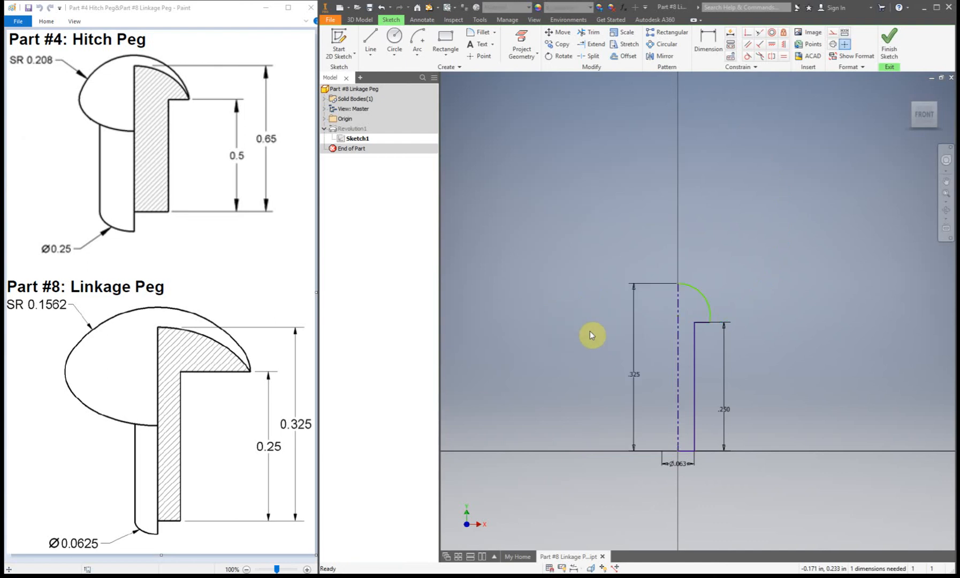
# Dimension the peg's head arc with a 0.156 radius.
pyautogui.click(708, 43)
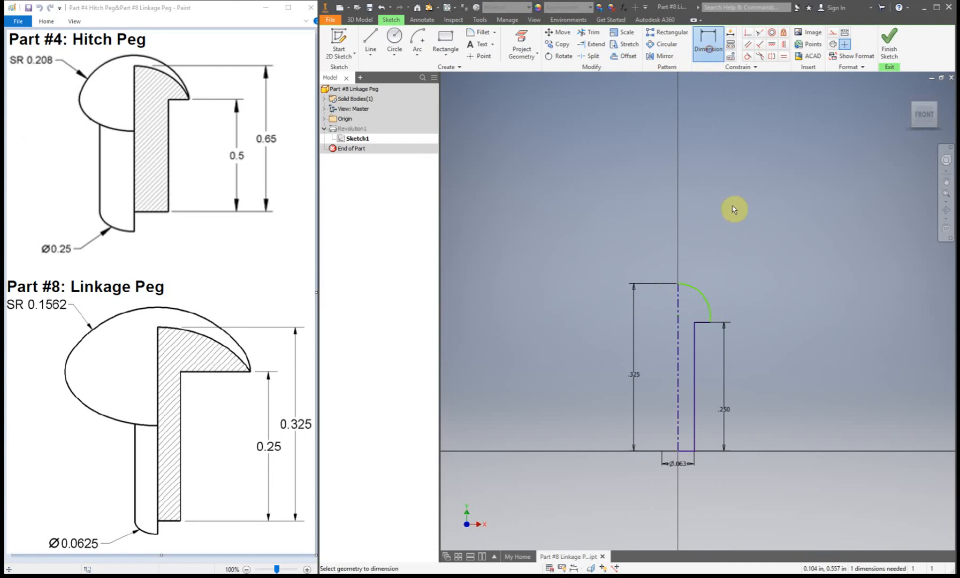
pyautogui.moveTo(709, 304)
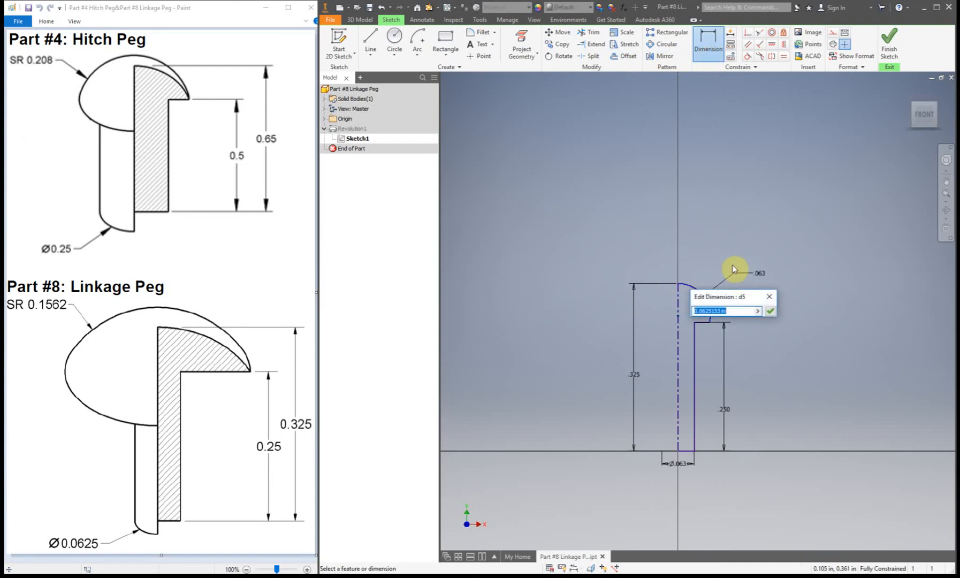
pyautogui.write('0')
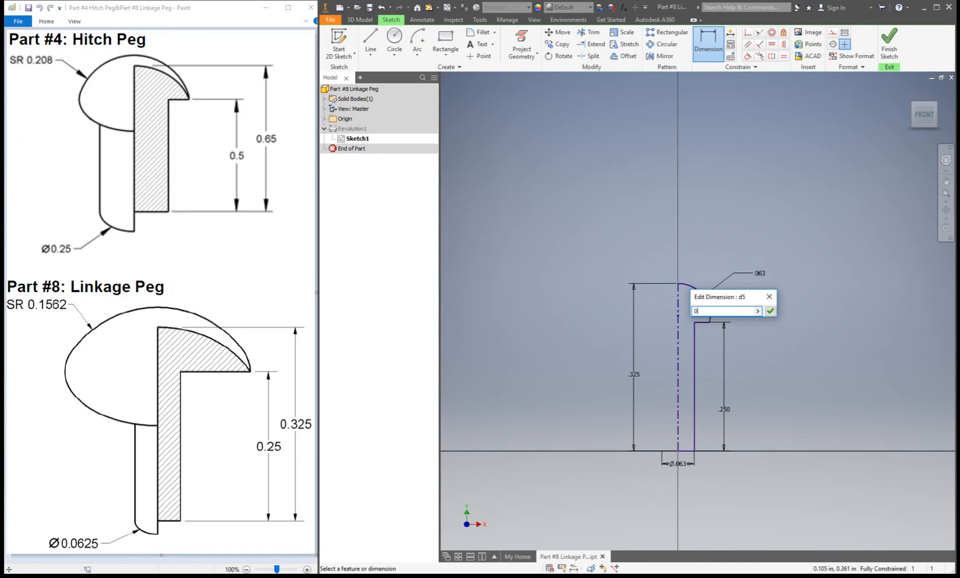
pyautogui.write('0.156')
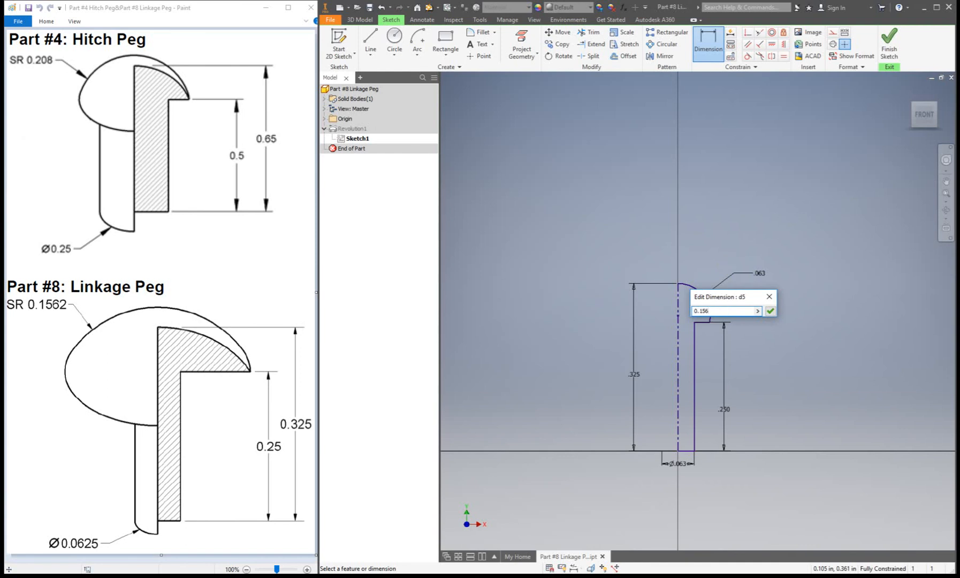
pyautogui.click(770, 311)
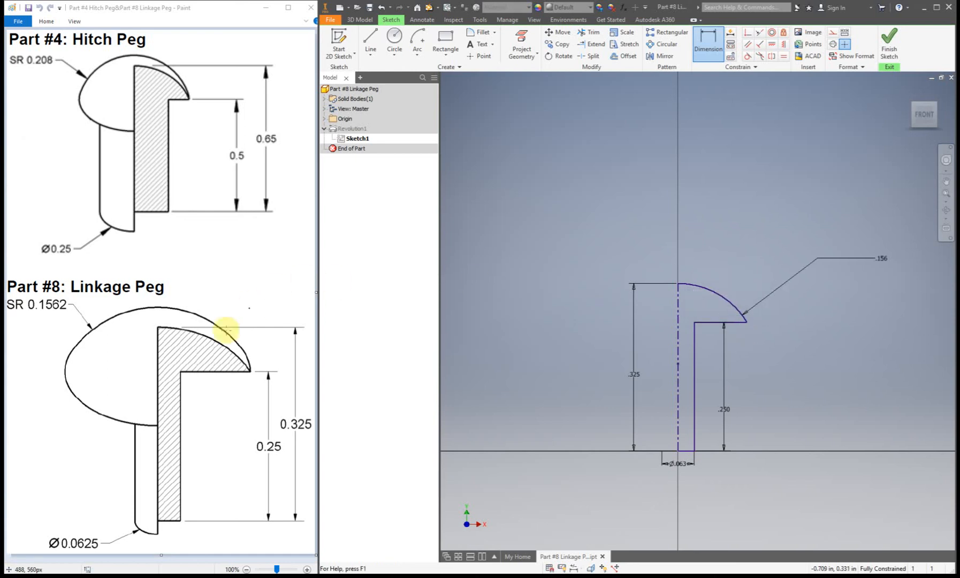
pyautogui.moveTo(243, 311)
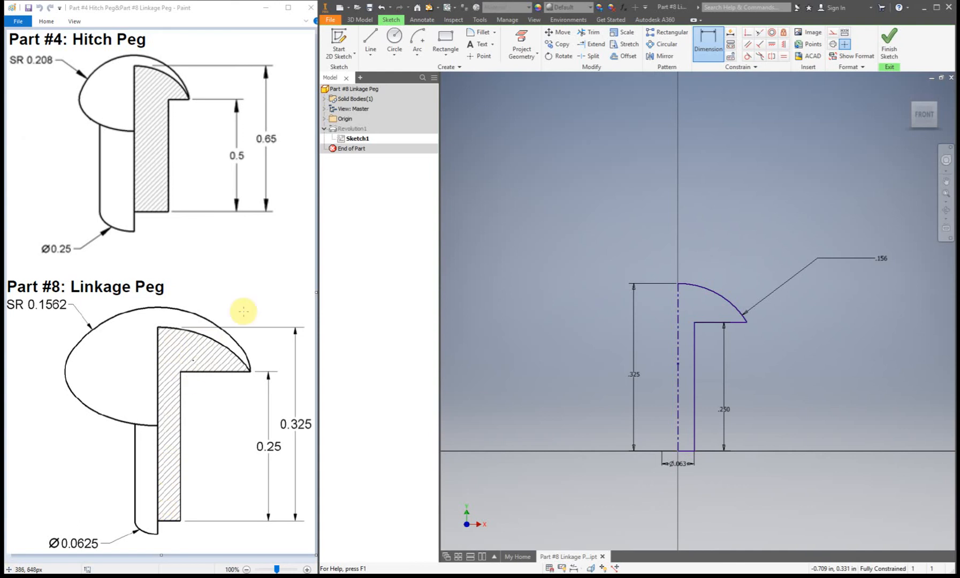
# Finish the sketch so the Linkage Peg solid rebuilds with the new dimensions.
pyautogui.click(889, 43)
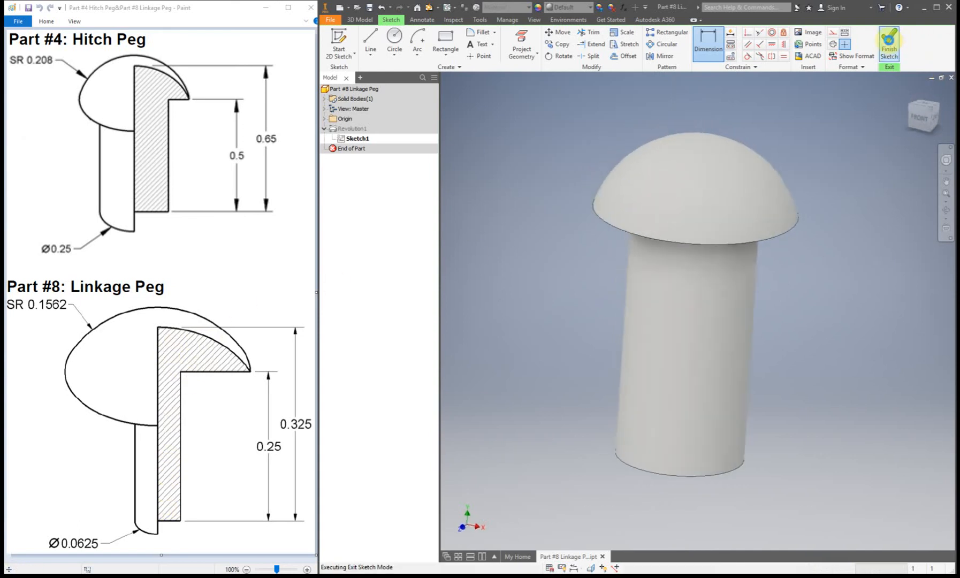
pyautogui.click(889, 43)
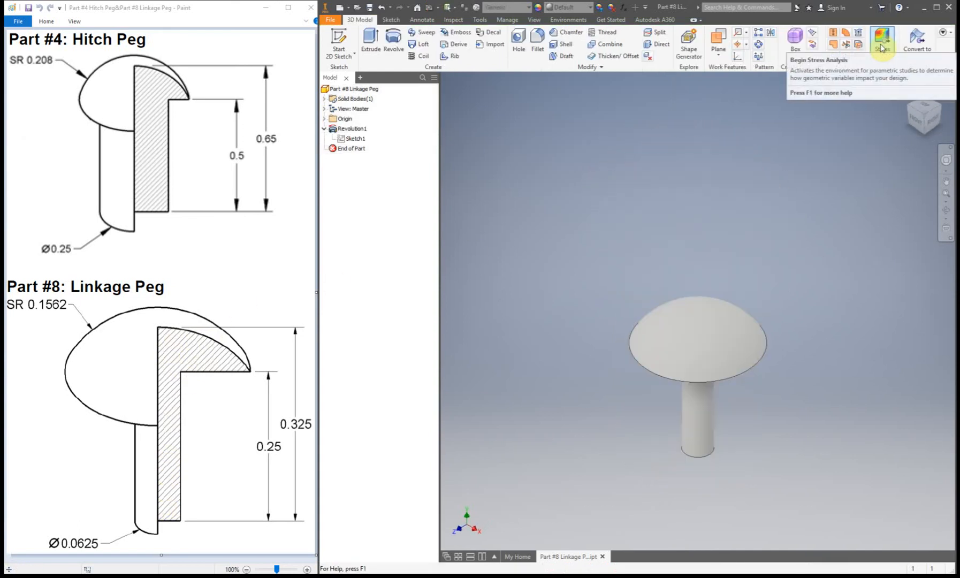
pyautogui.moveTo(731, 169)
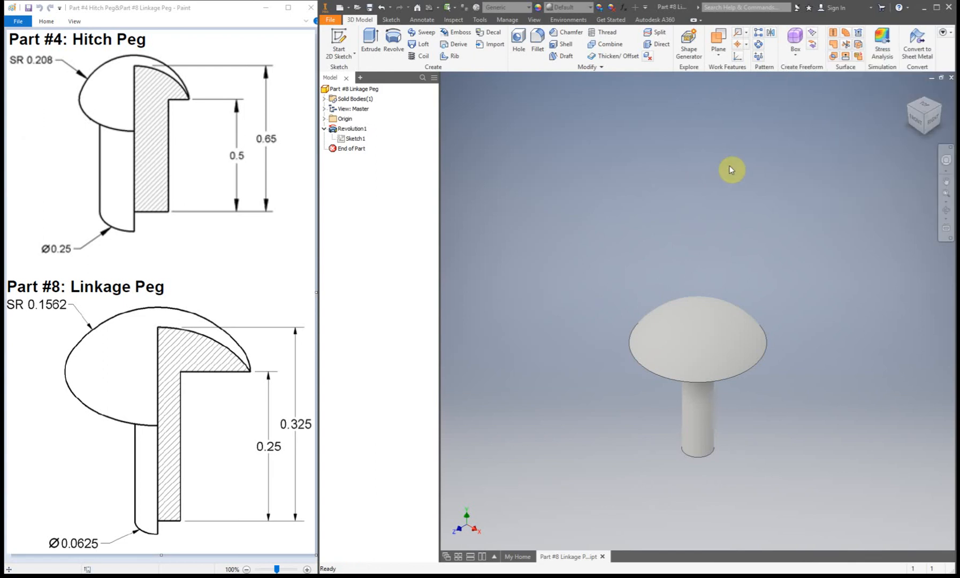